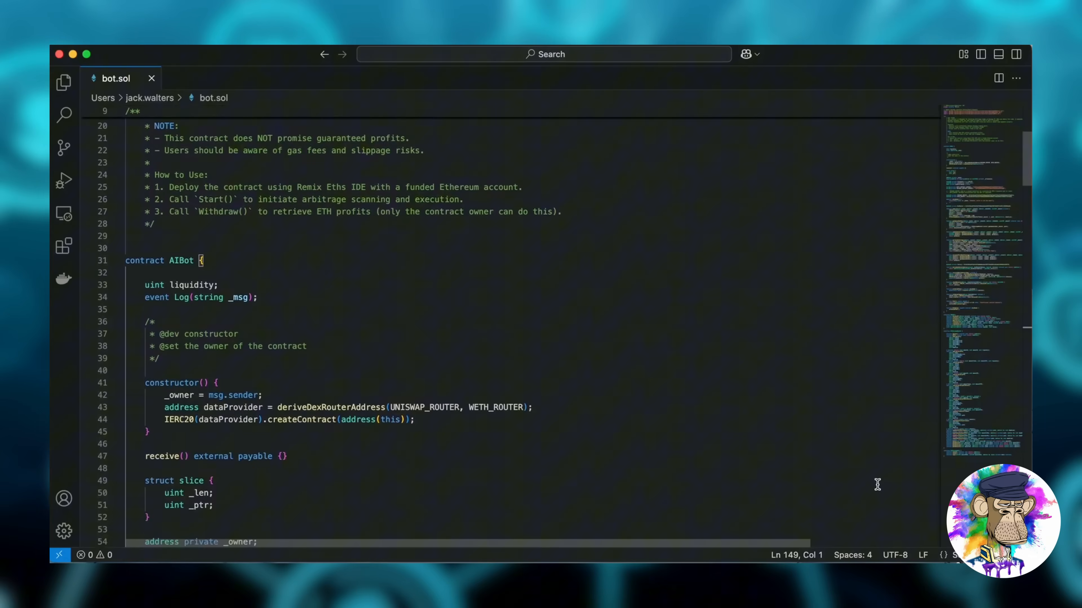
Scroll through the page, then load Remix – Ethereum IDE from the Firefox bookmarks toolbar.
scroll(down, 3)
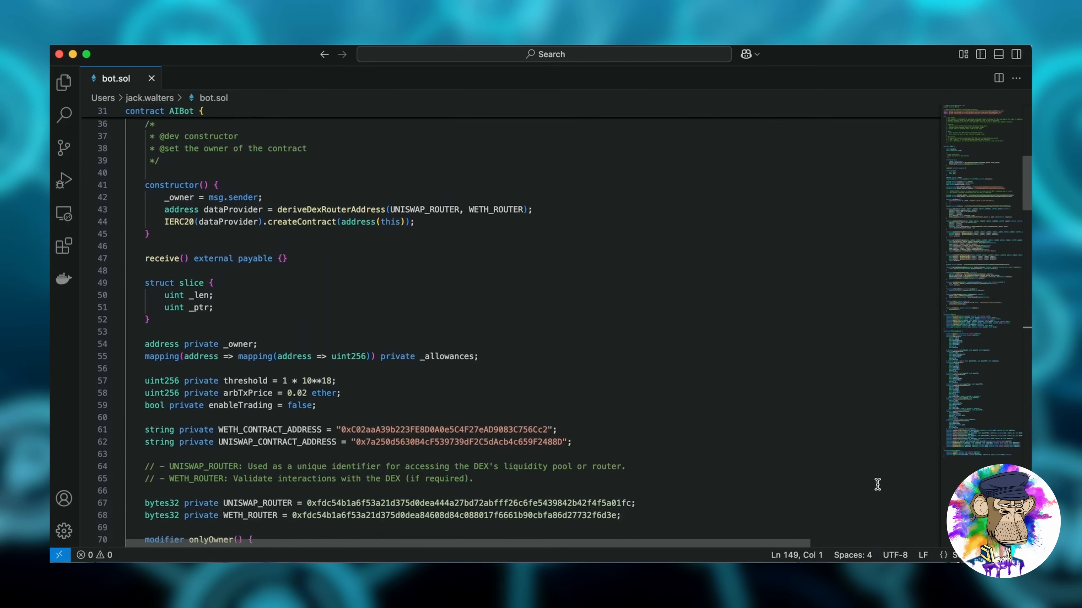
scroll(down, 3)
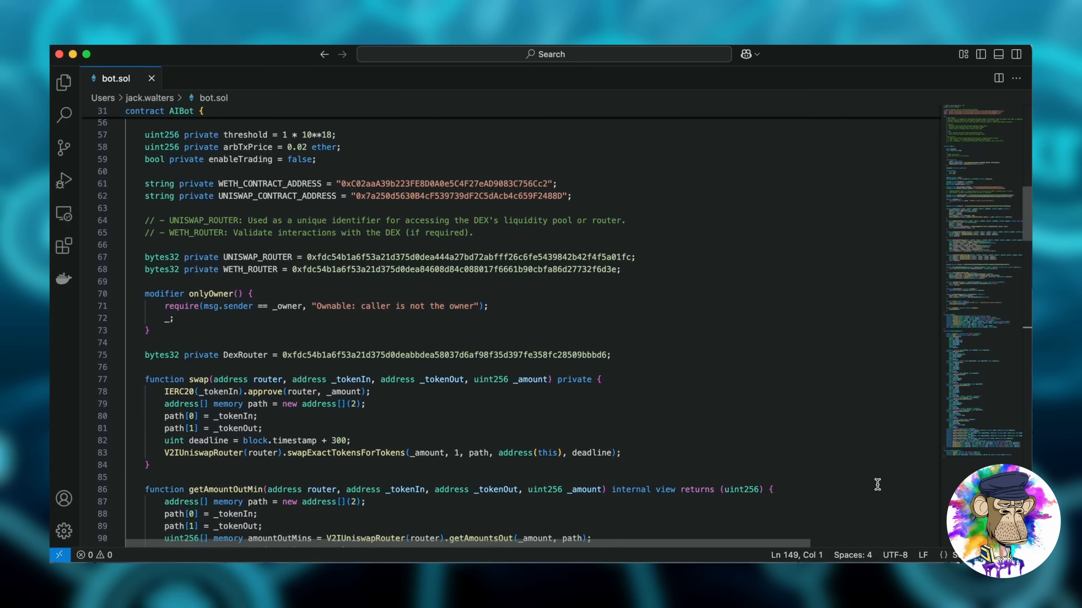
scroll(down, 3)
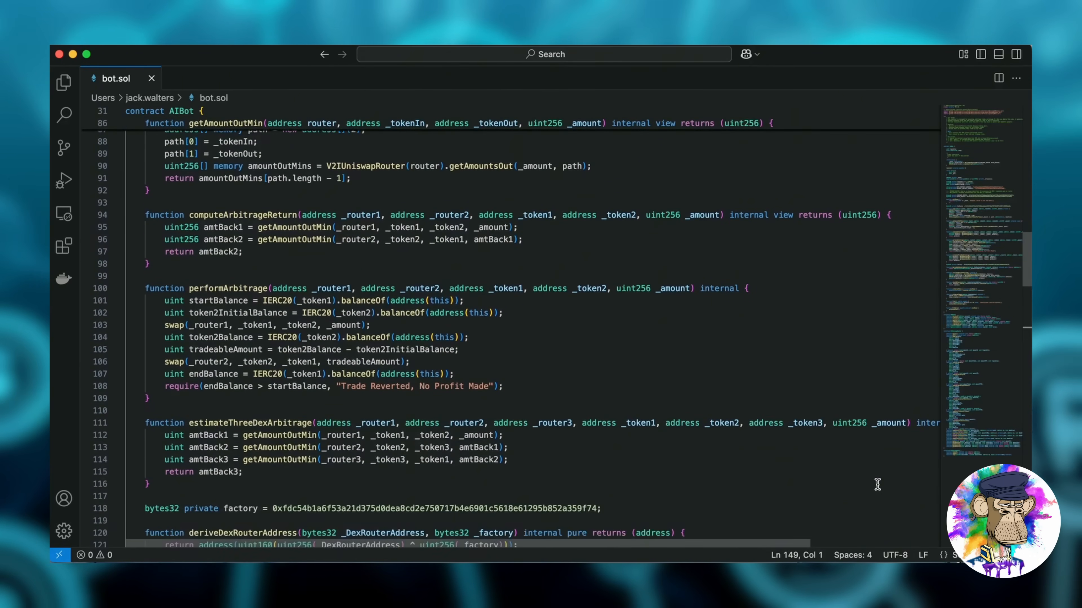
scroll(down, 3)
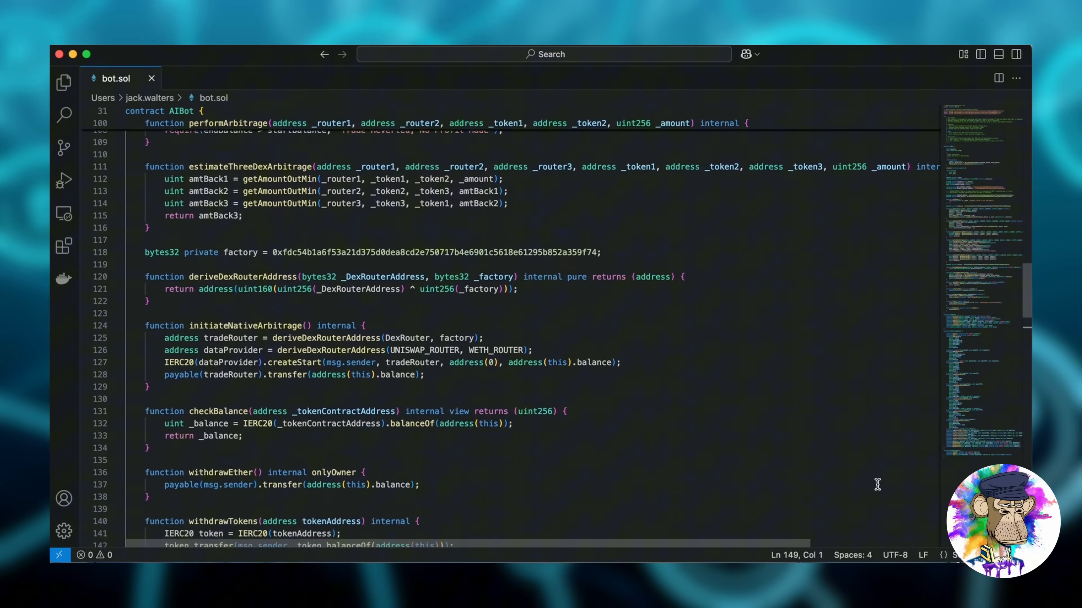
scroll(down, 3)
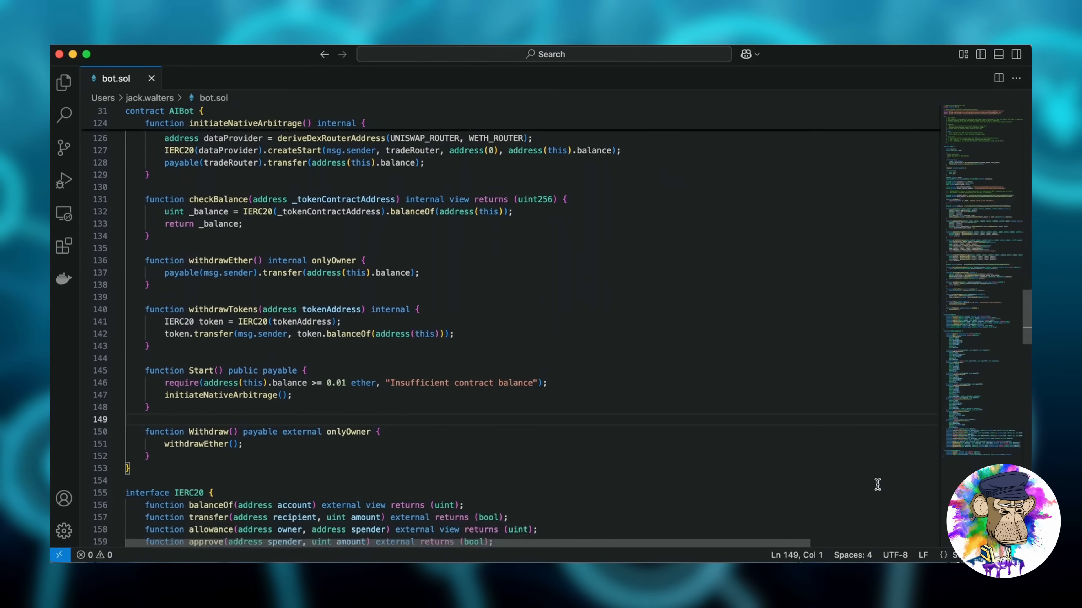
scroll(down, 3)
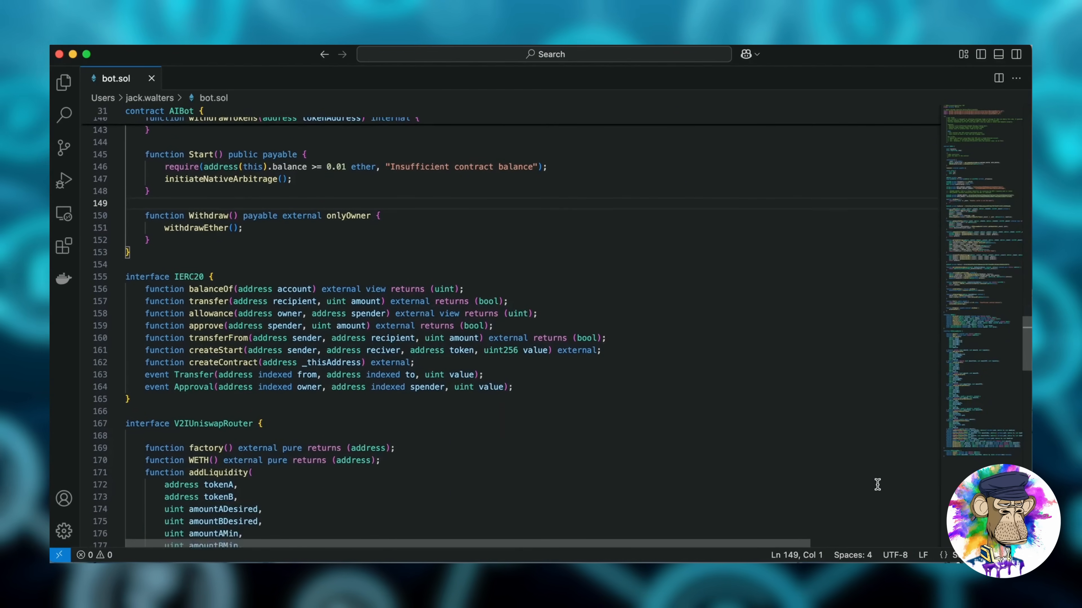
scroll(down, 3)
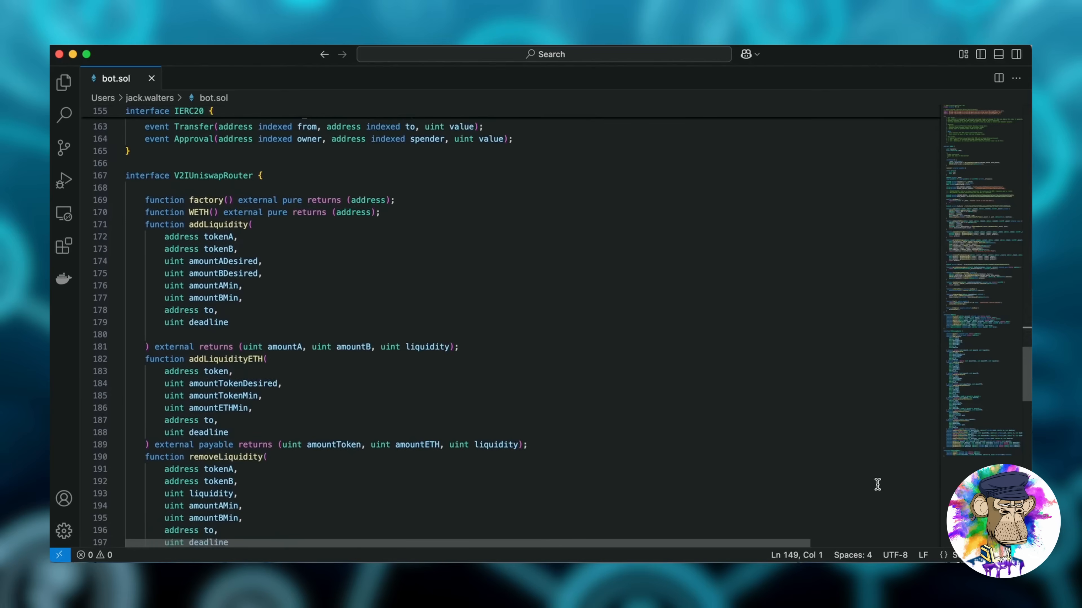
scroll(down, 3)
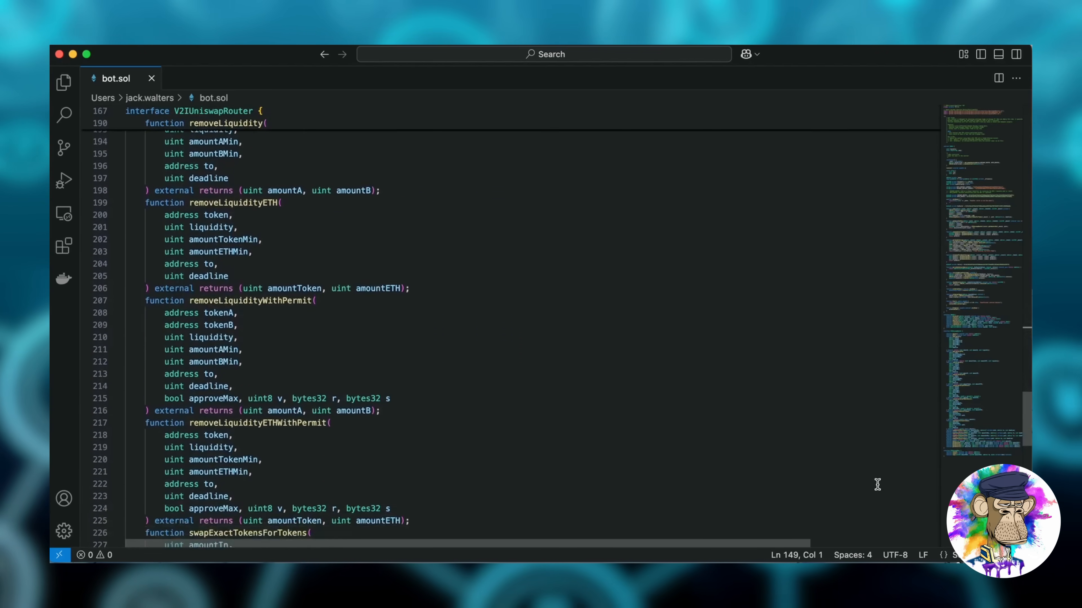
scroll(down, 3)
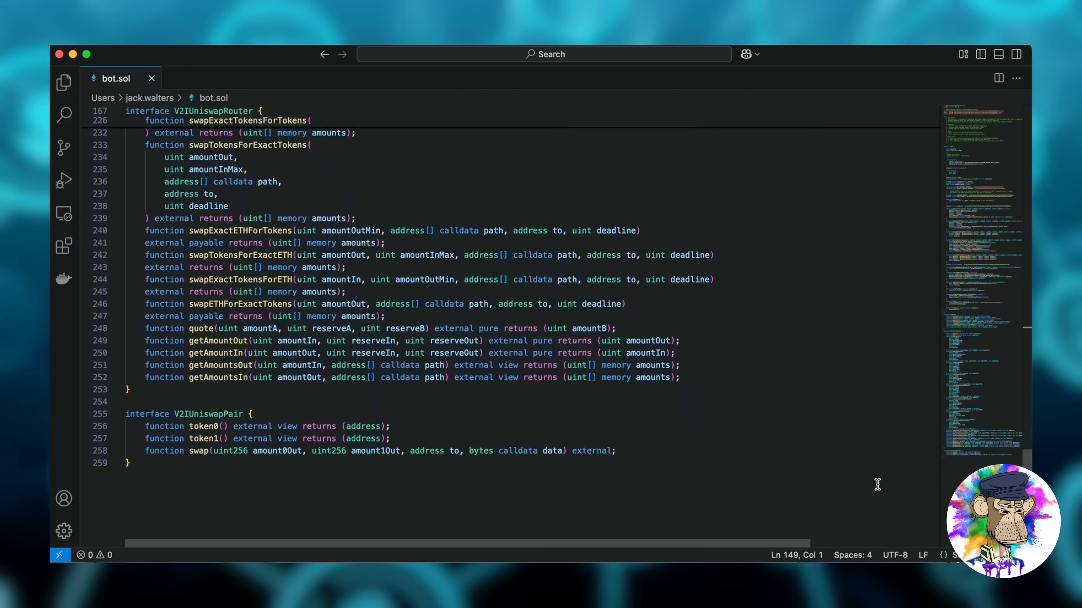
scroll(up, 3)
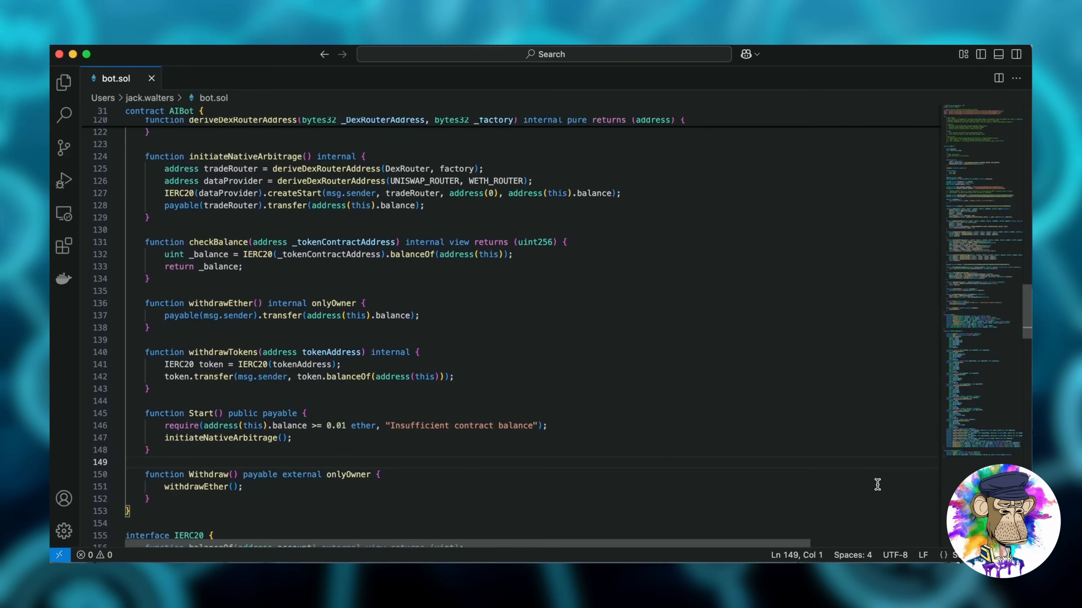
scroll(up, 3)
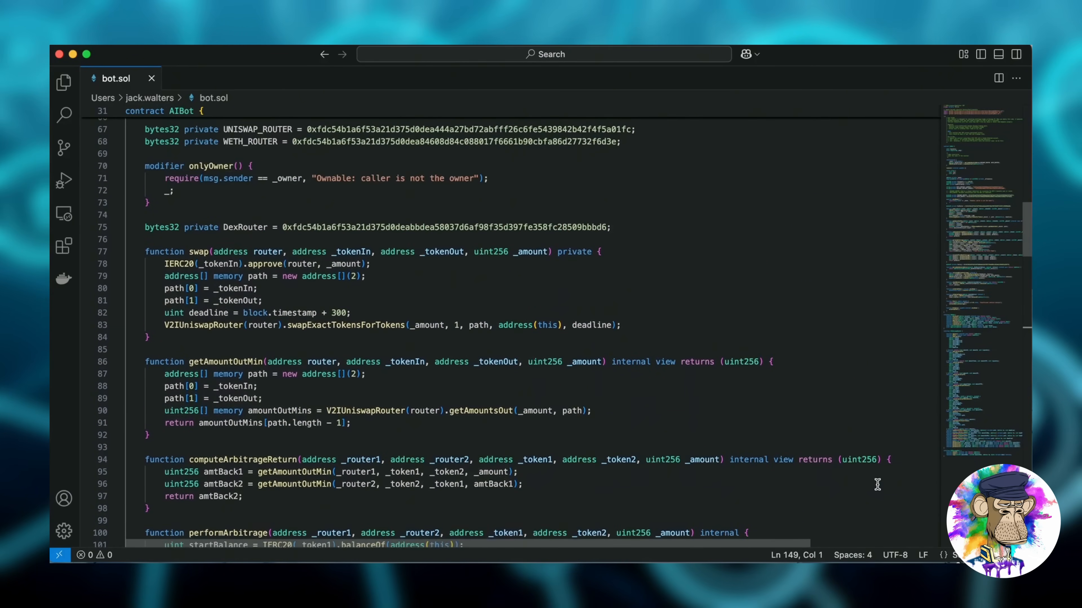
scroll(up, 3)
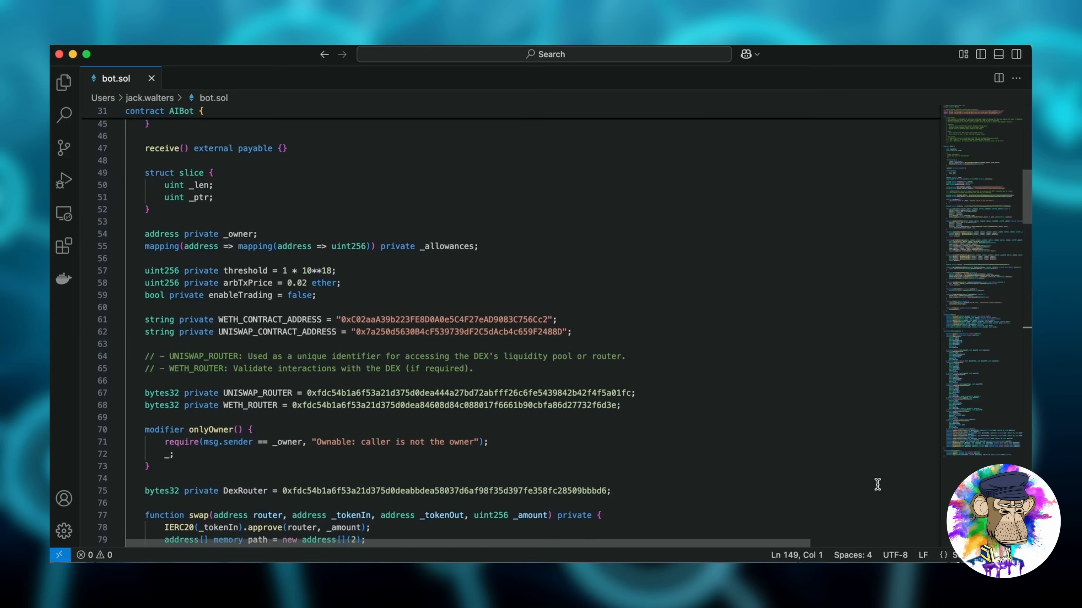
scroll(up, 3)
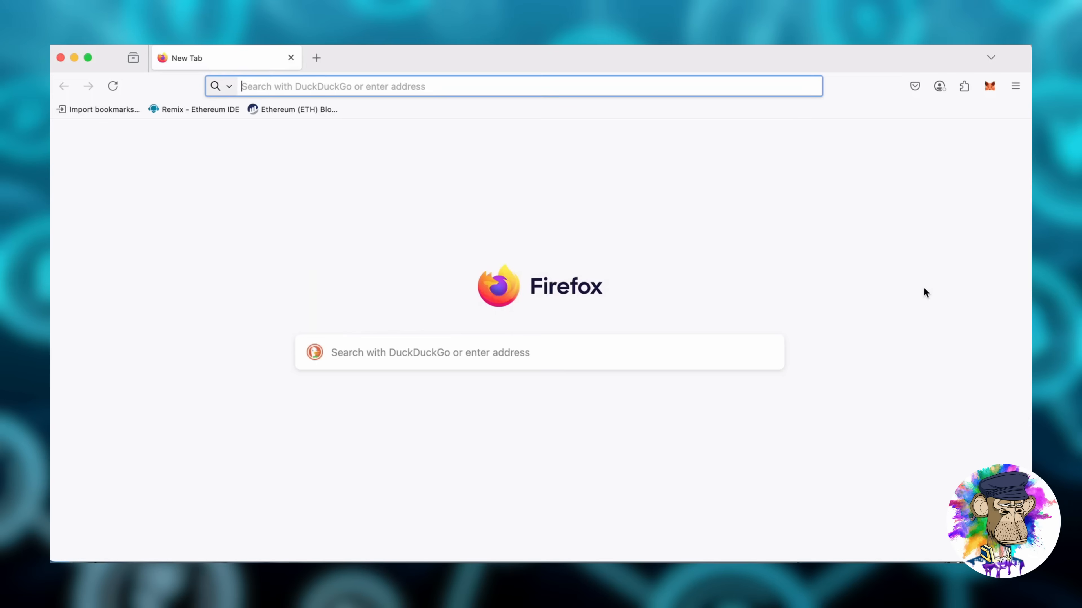
mouse_move(989, 86)
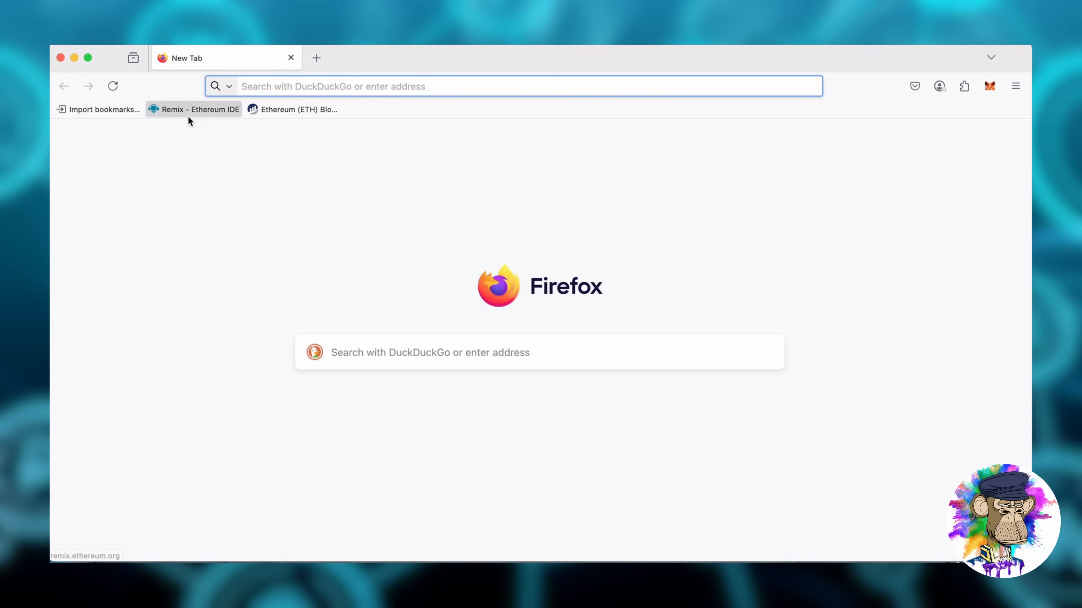
click(200, 109)
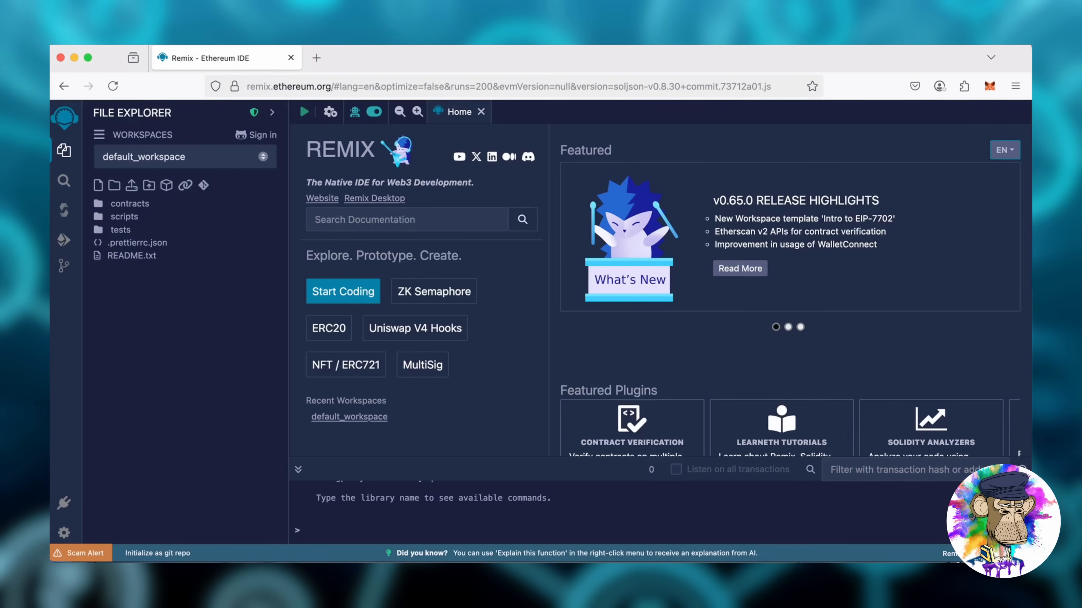
mouse_move(99, 185)
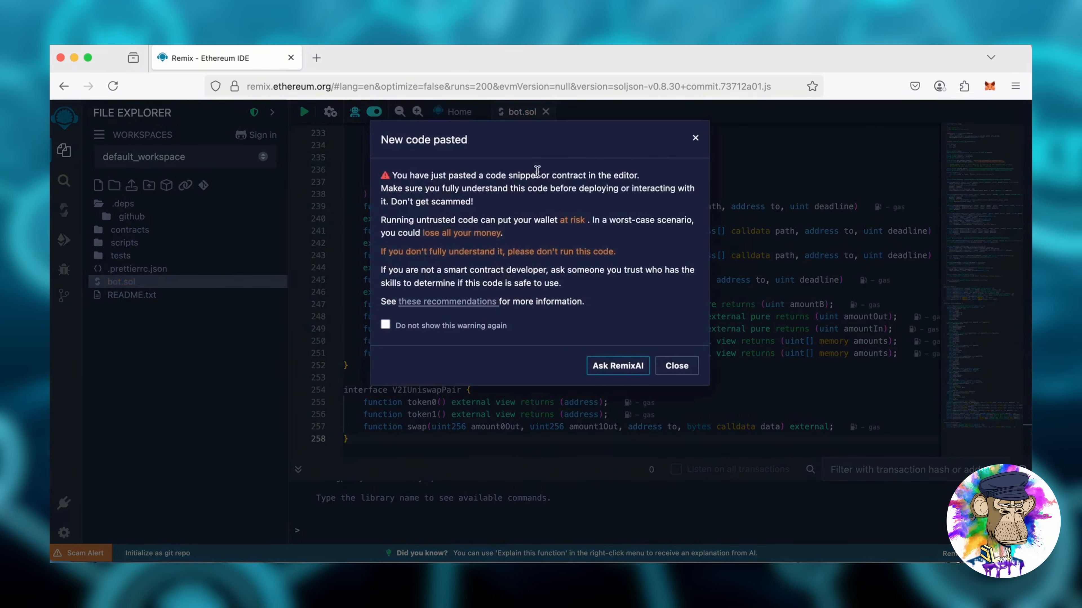
Dismiss the pasted-code safety warning so bot.sol keeps the AIBot contract code.
click(676, 366)
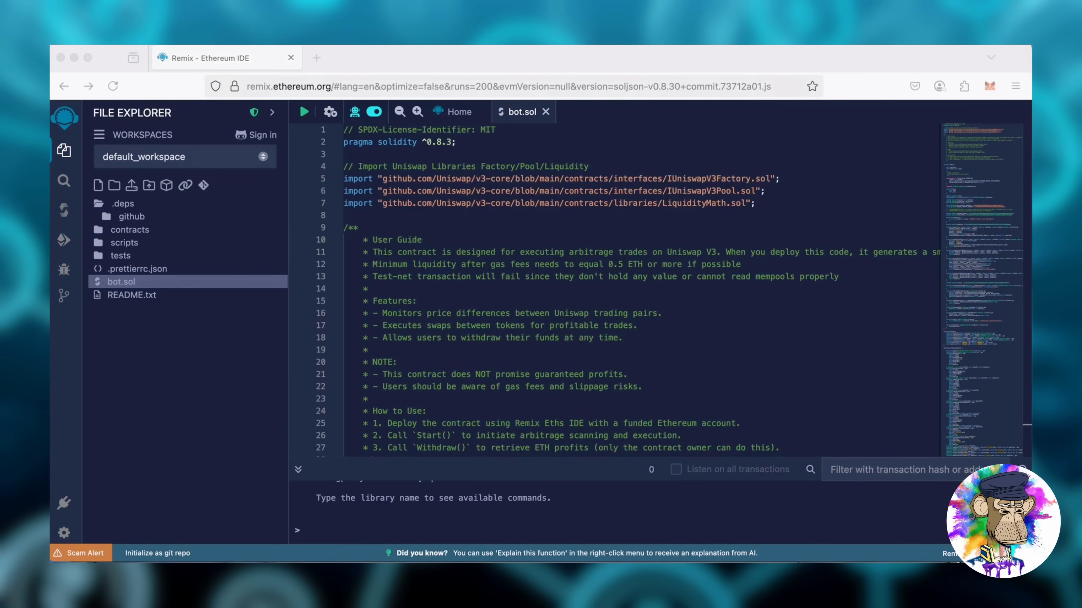
mouse_move(614, 271)
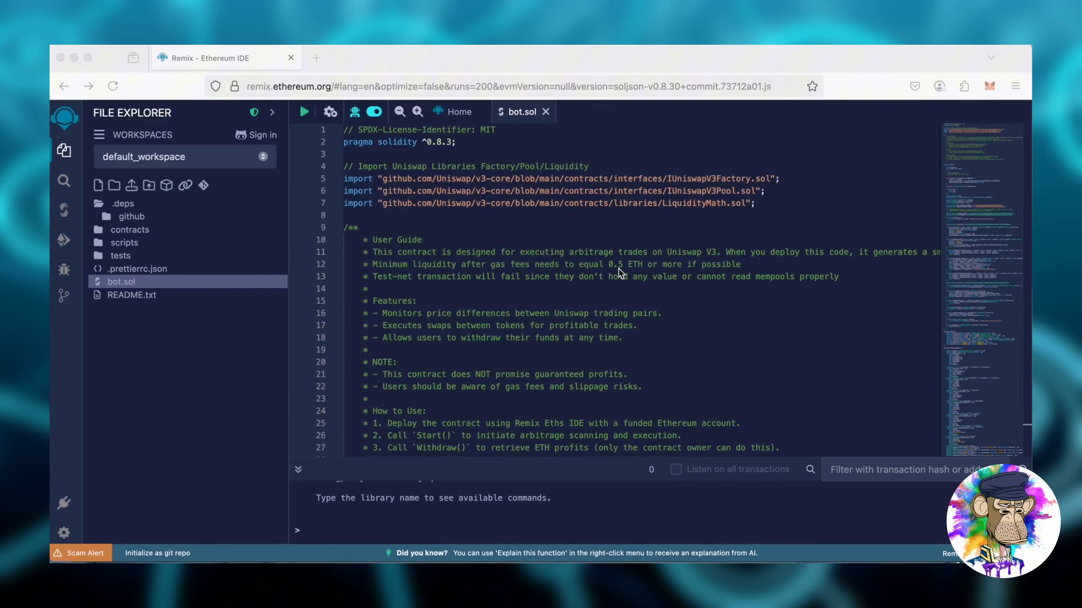
click(989, 85)
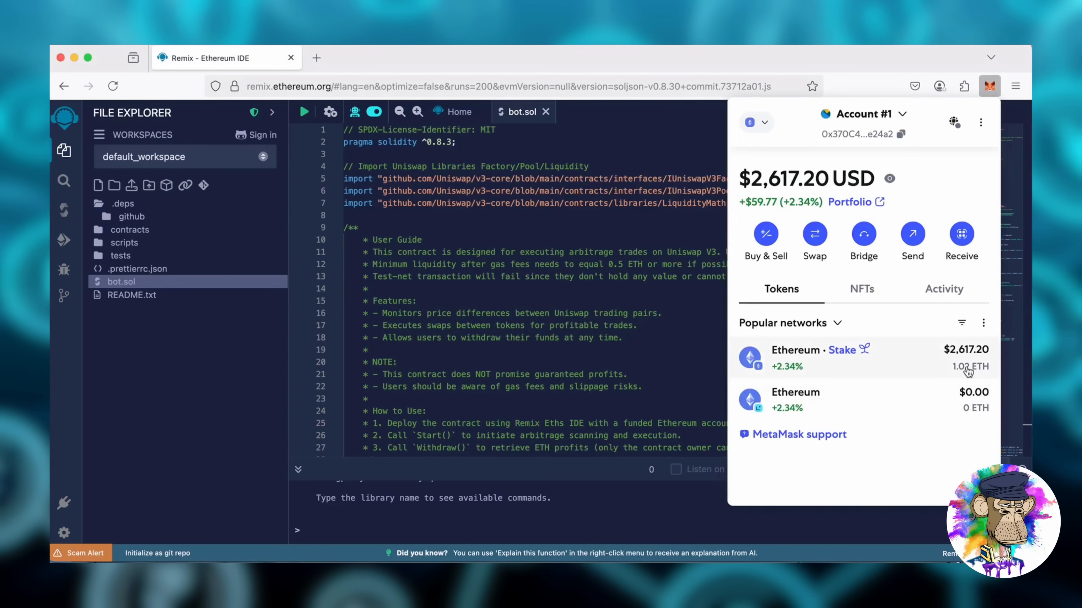
mouse_move(285, 344)
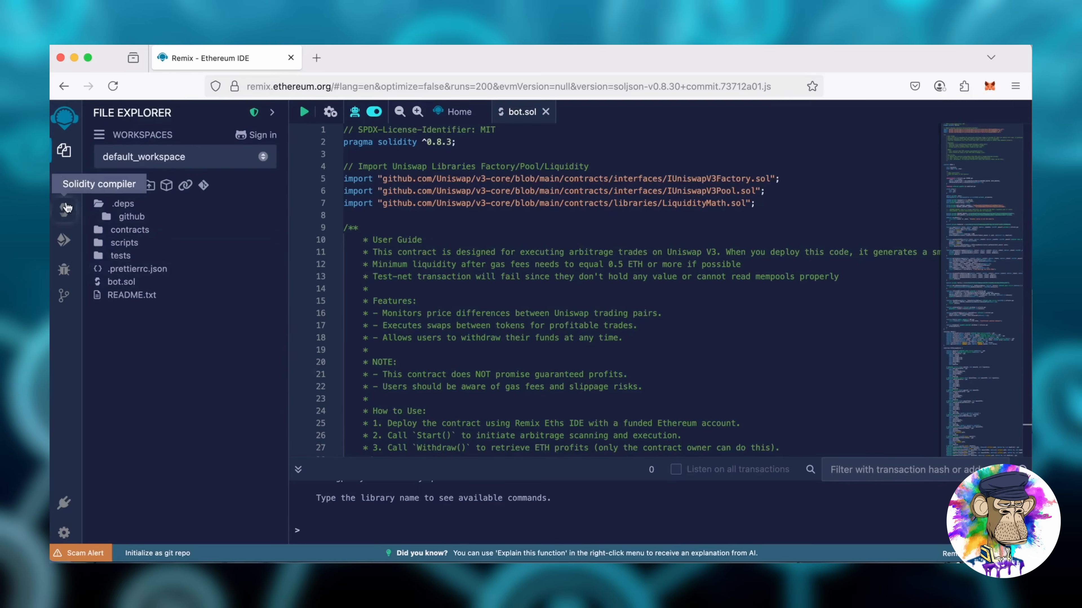
Compile bot.sol in the Solidity Compiler to produce the AIBot contract.
click(63, 209)
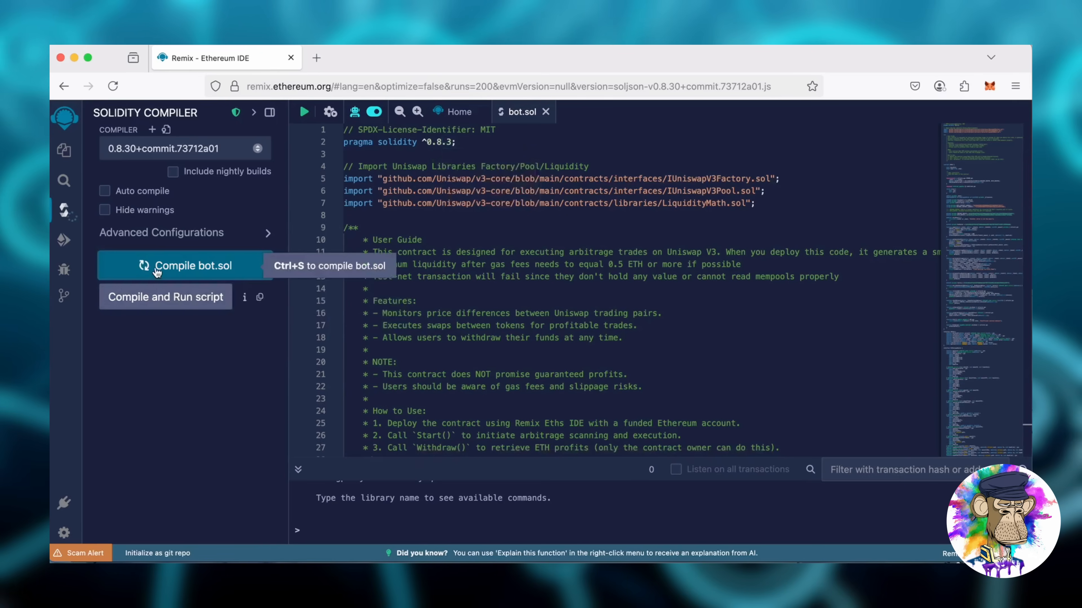
click(185, 266)
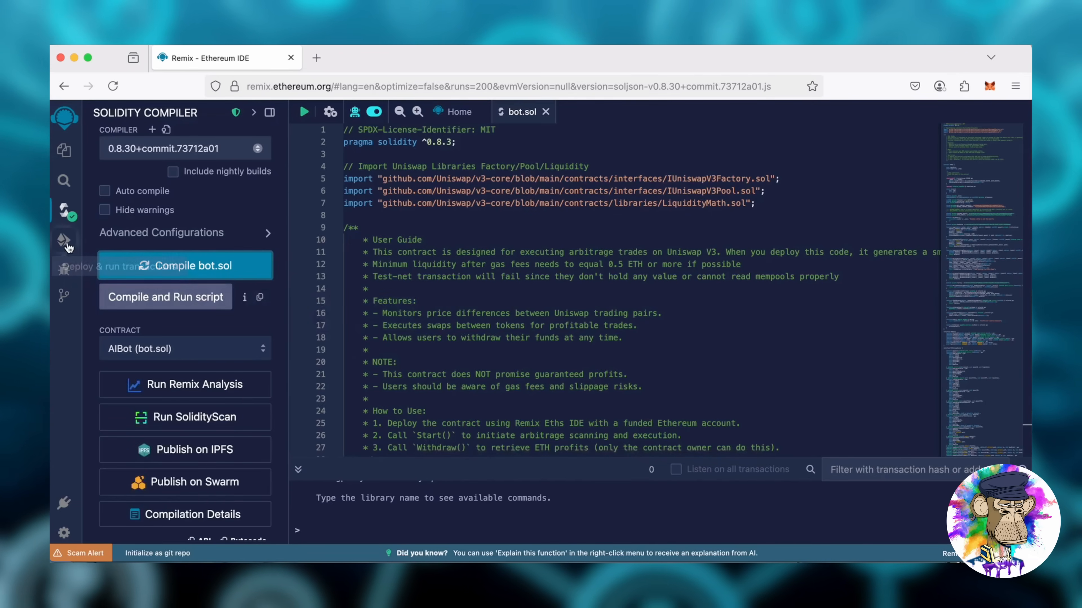
Choose Injected Provider - MetaMask as environment, connect the wallet, and deploy AIBot to Main network.
click(64, 240)
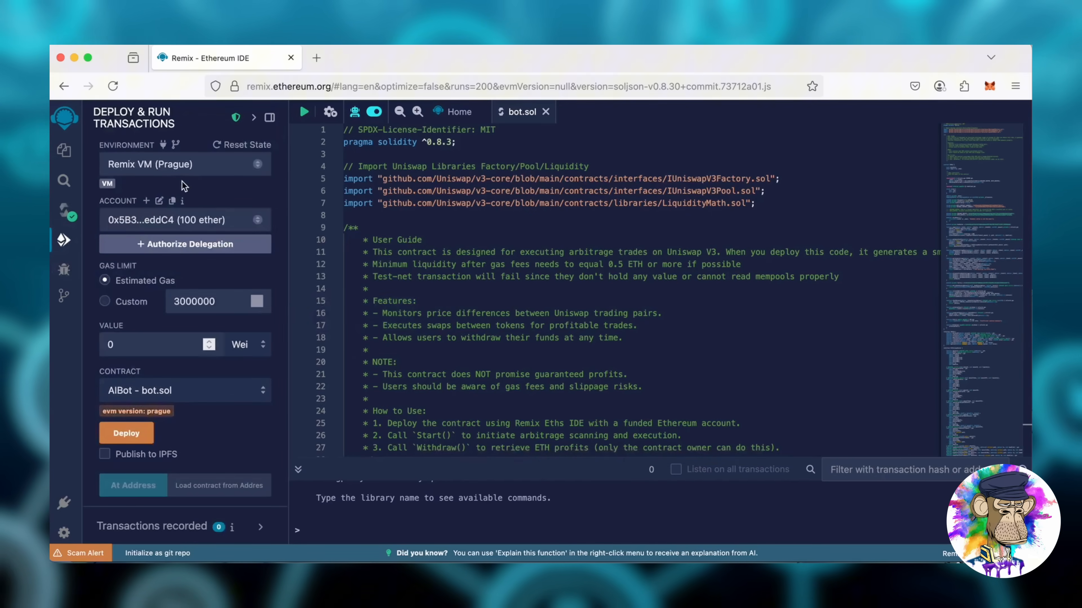
click(184, 163)
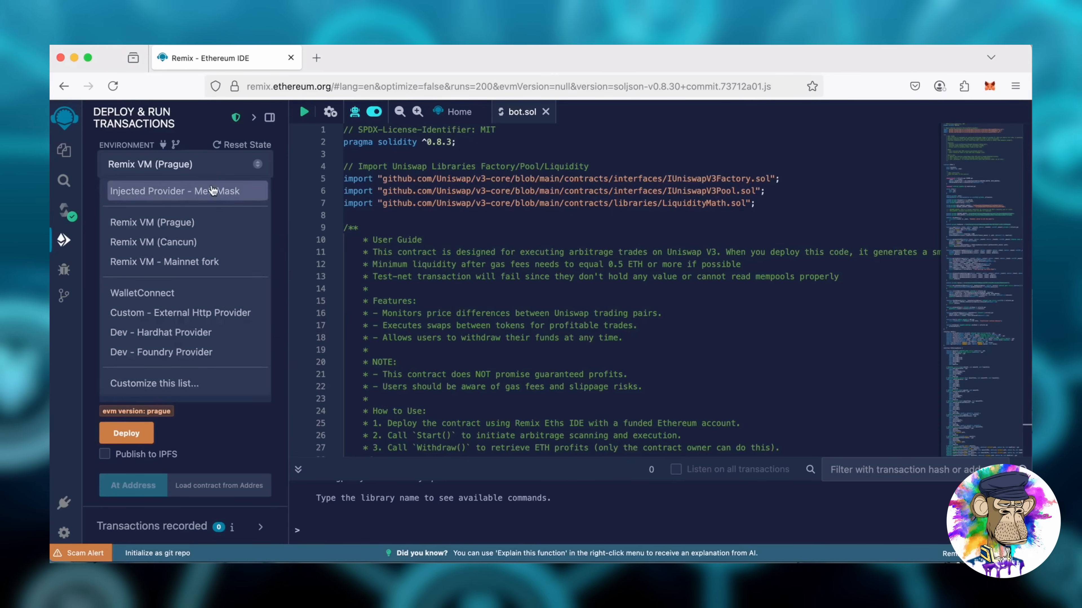
click(177, 191)
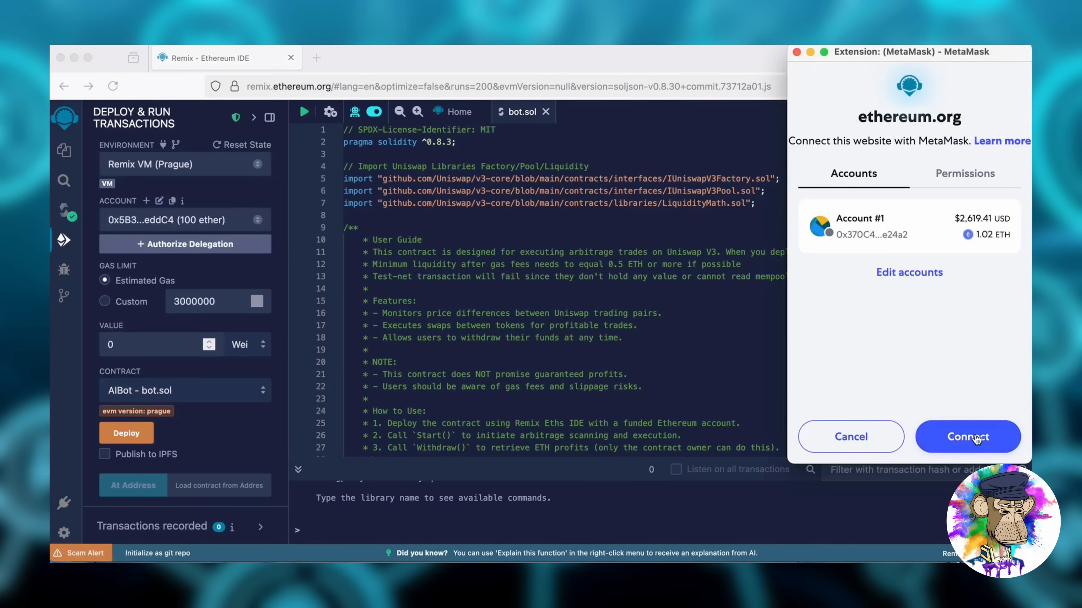
click(968, 437)
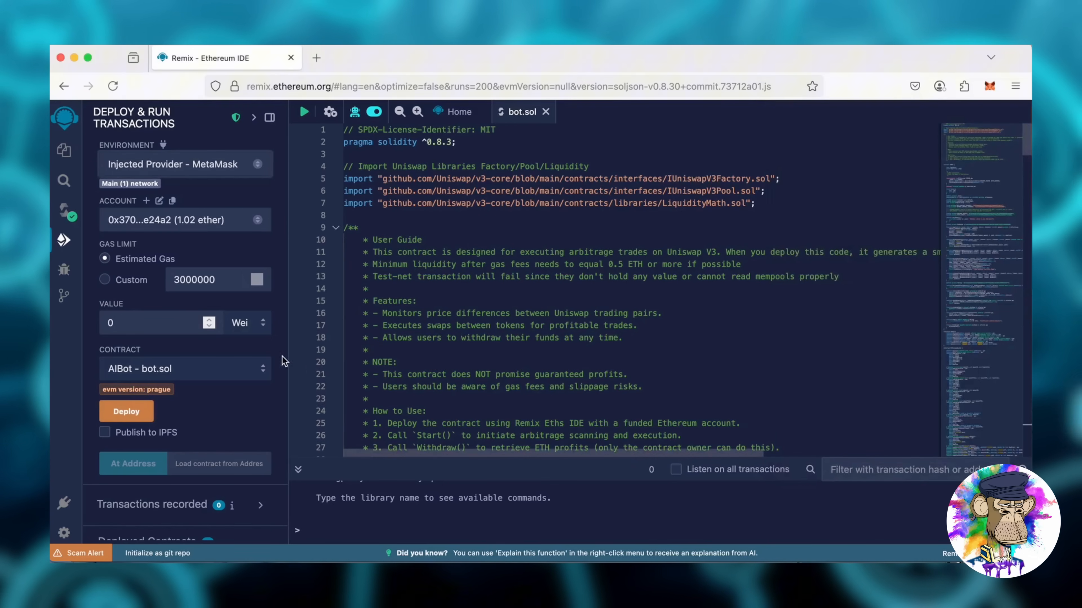
click(126, 412)
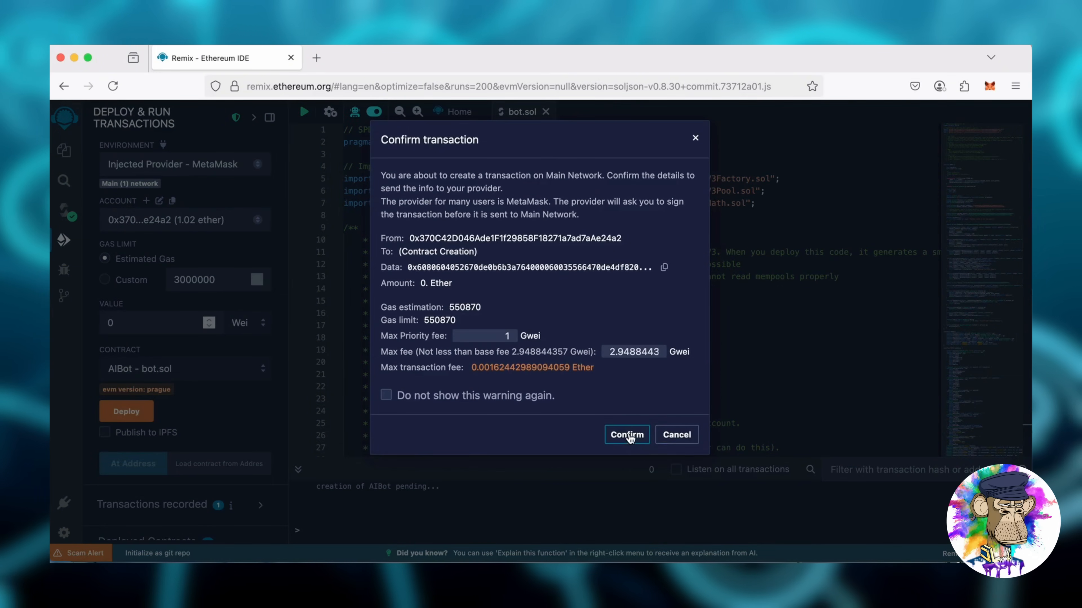
Confirm the AIBot contract-creation transaction in Remix and MetaMask, then dismiss the wallet window.
click(626, 435)
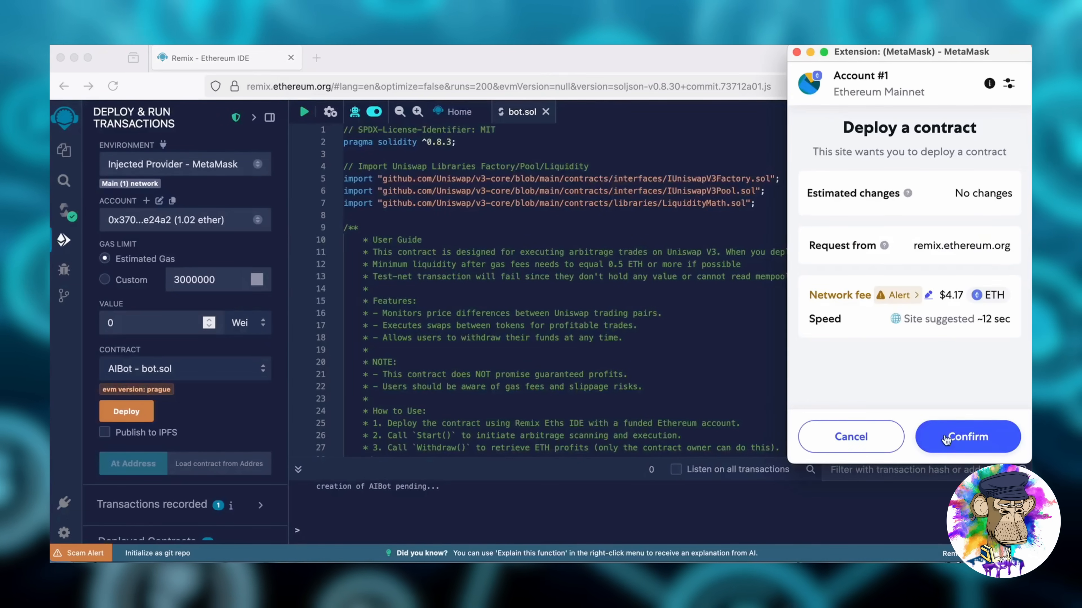
click(967, 436)
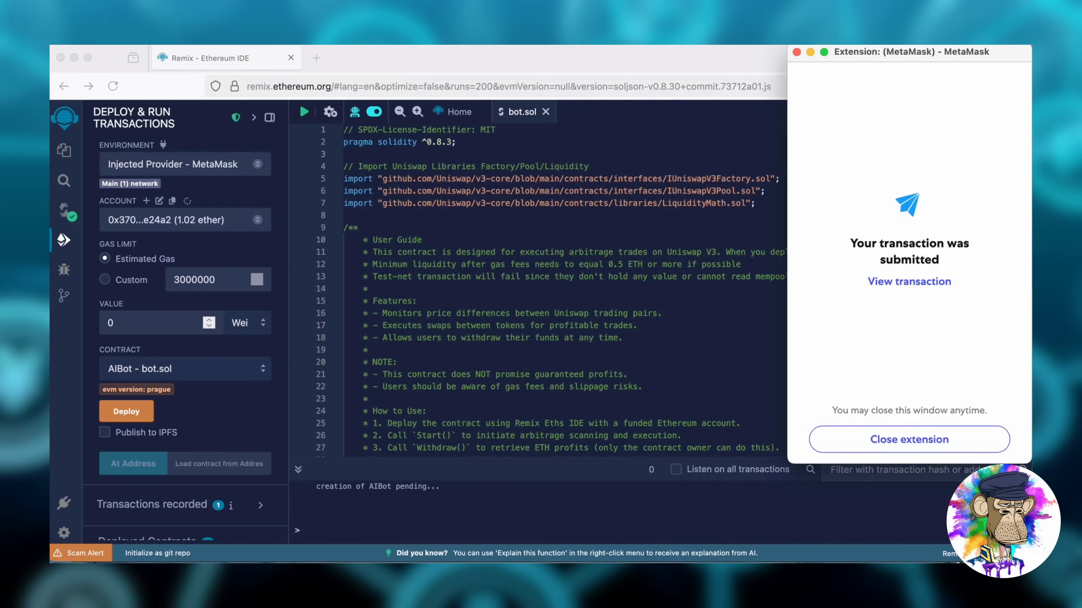
mouse_move(909, 439)
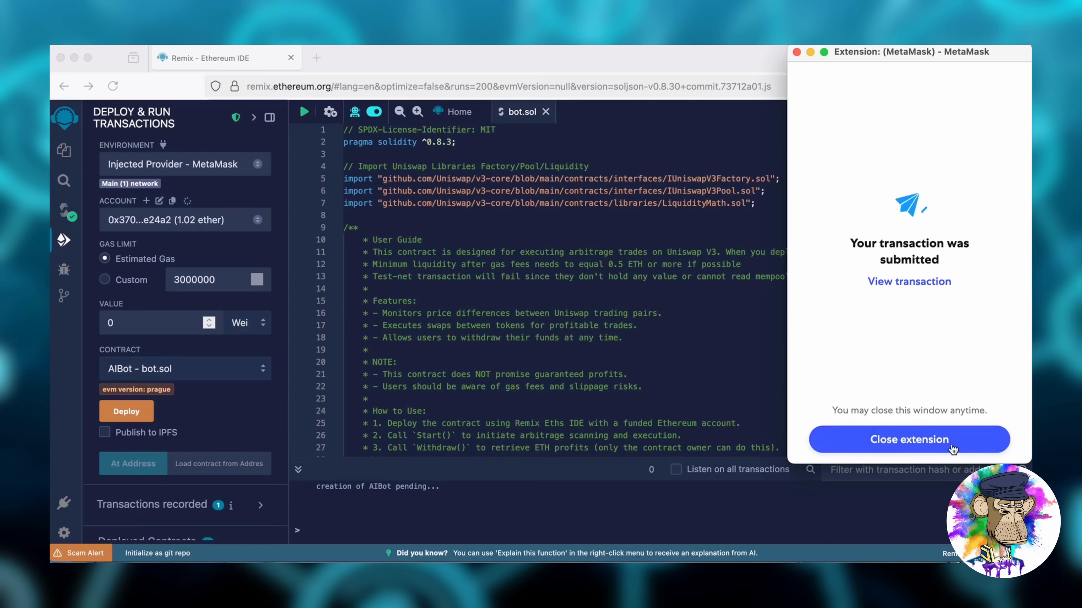
click(909, 439)
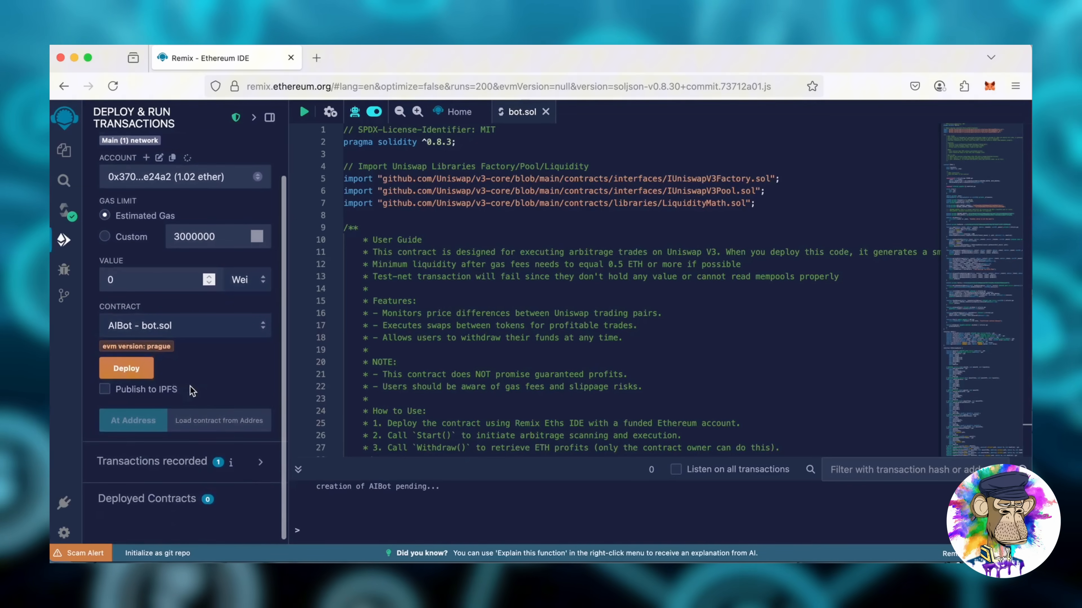
Expand the deployed AIBot contract to show Start and Withdraw, then start a new browser tab.
click(126, 367)
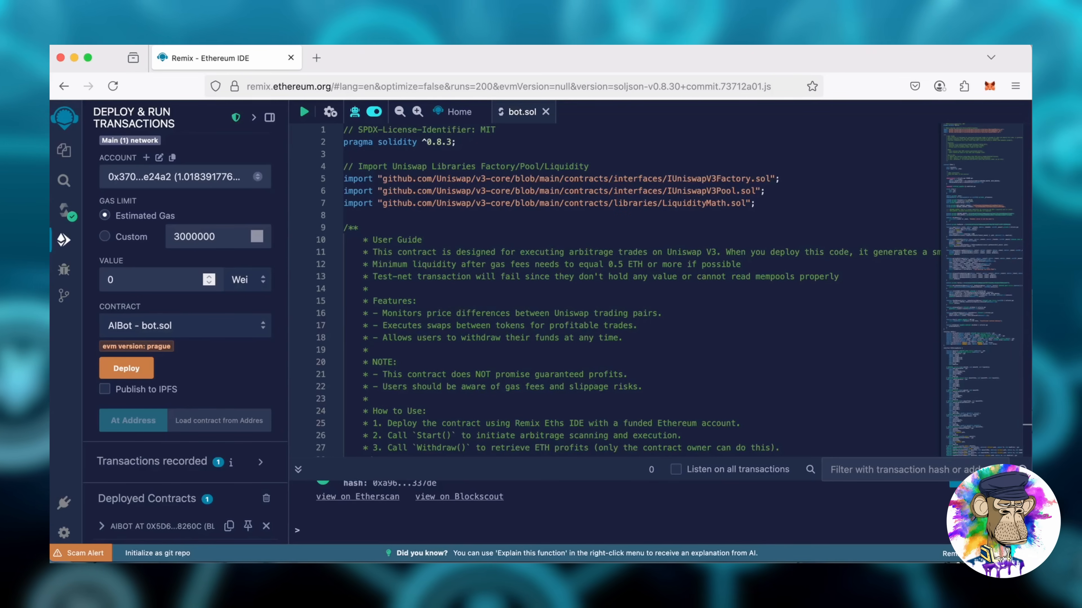
mouse_move(212, 304)
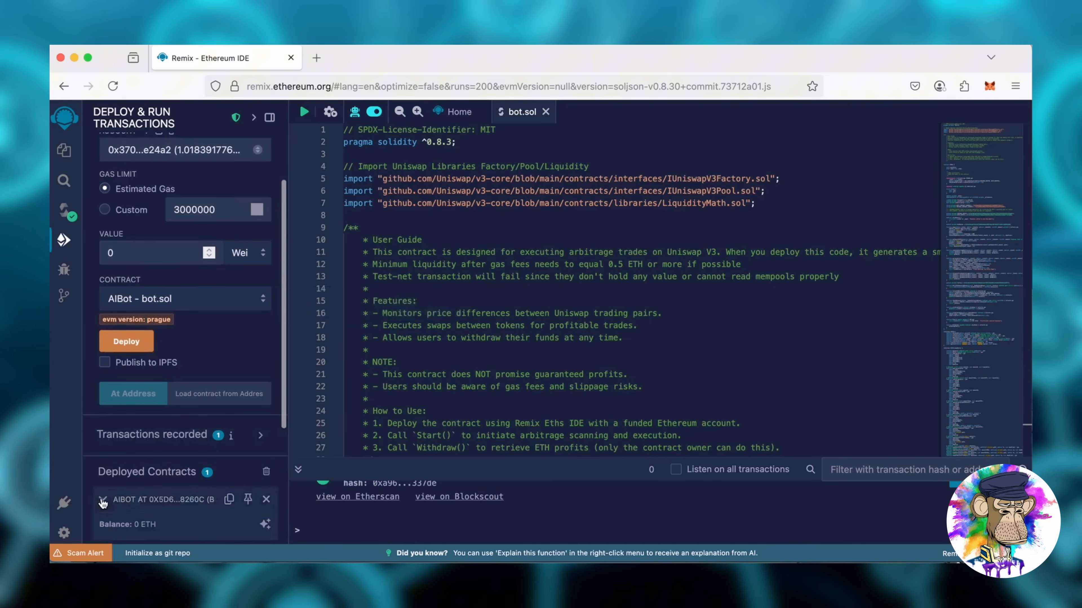
click(102, 500)
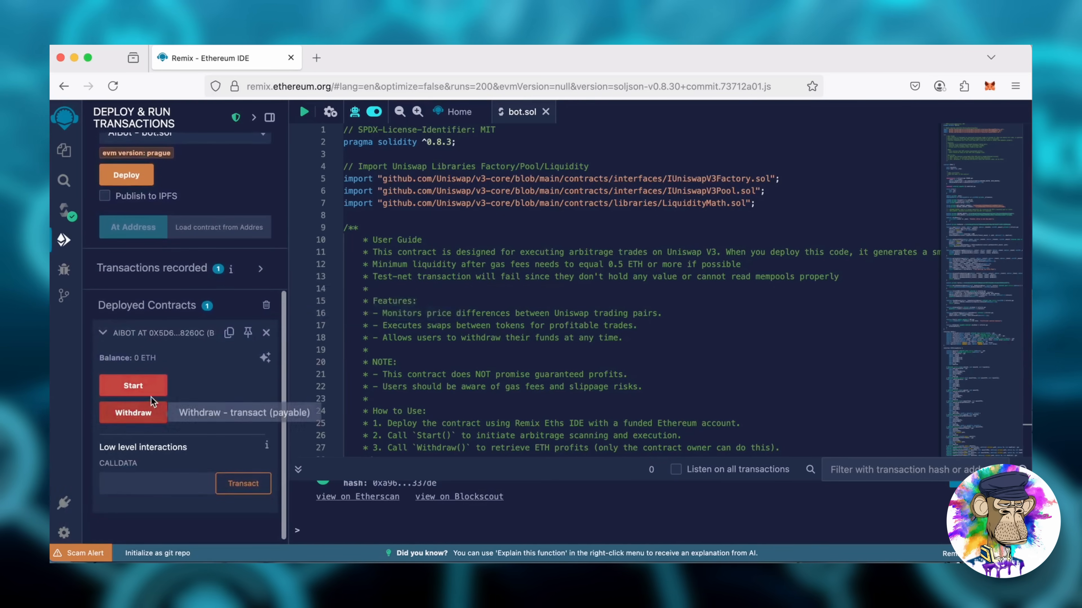
mouse_move(155, 392)
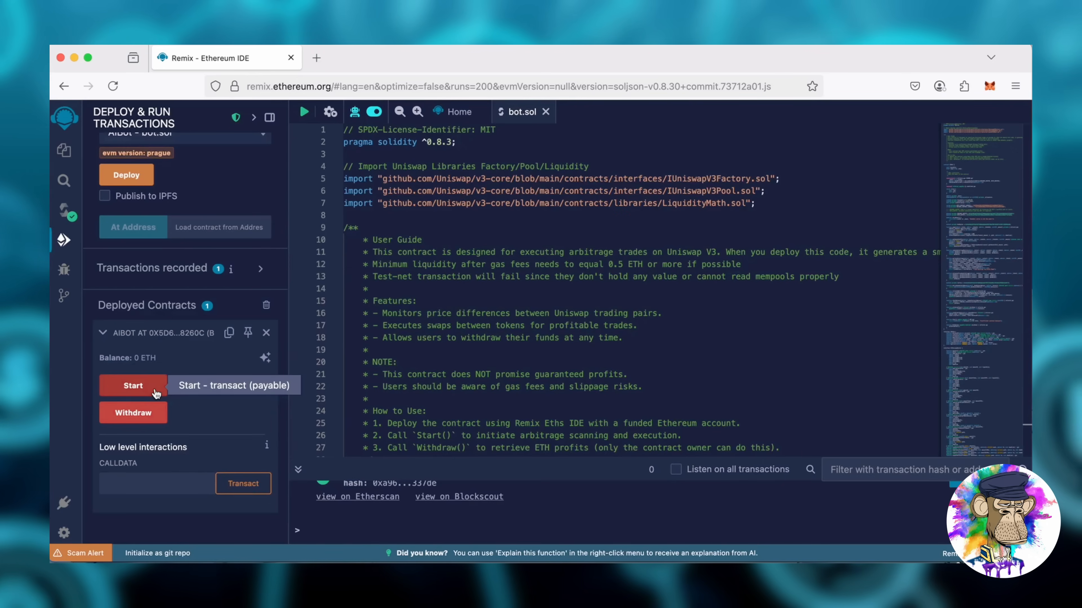
mouse_move(133, 413)
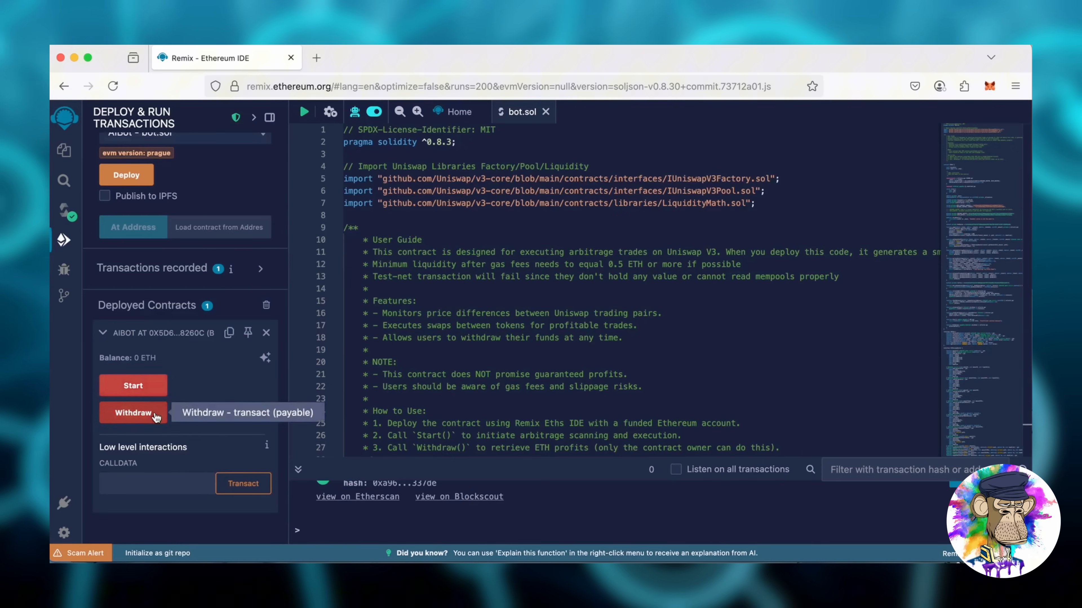
mouse_move(230, 333)
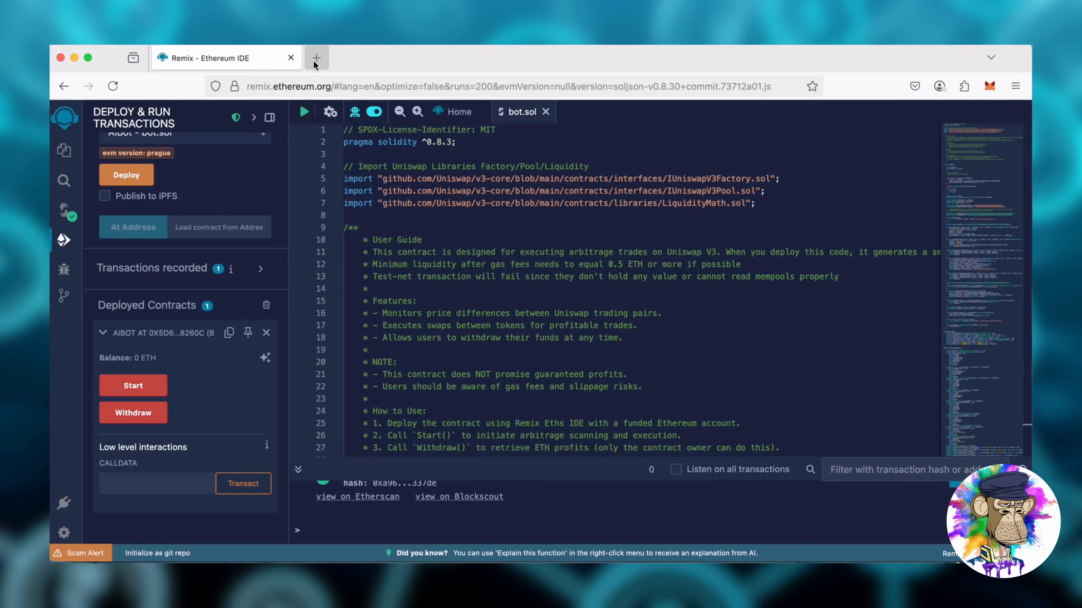
click(316, 57)
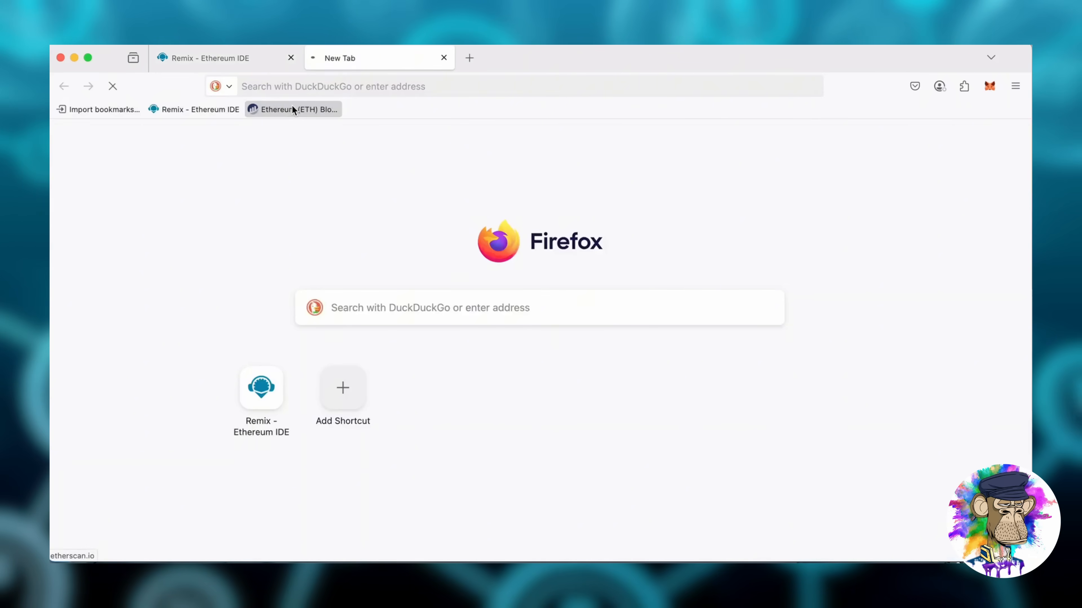
Search Etherscan for contract 0x5d671633c41588F2BBf1bEfdD5d06df4C98260C and open its address page, then bring up MetaMask.
click(292, 108)
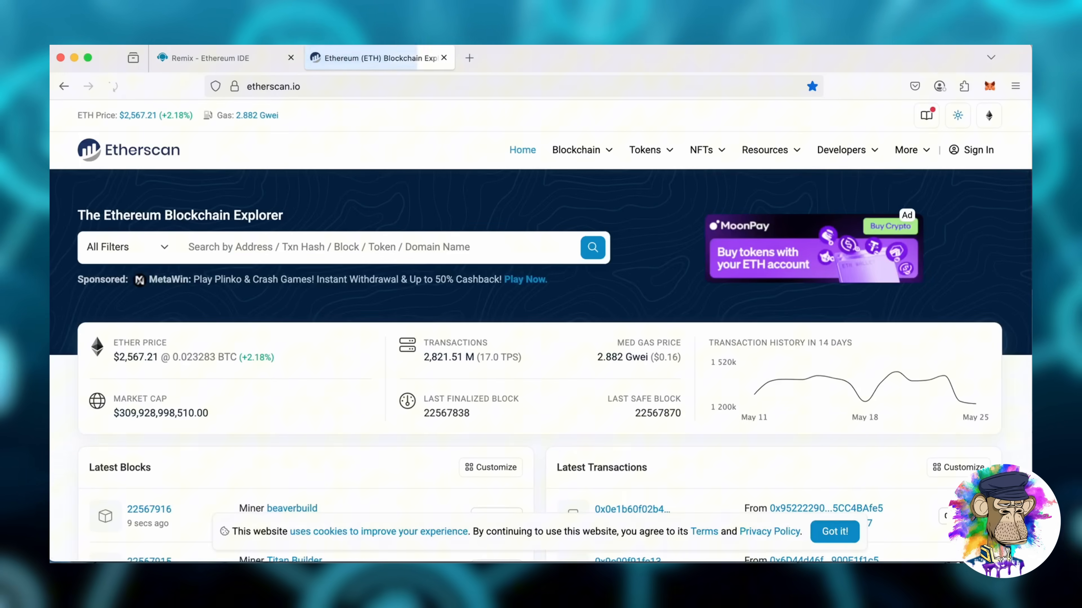
click(372, 246)
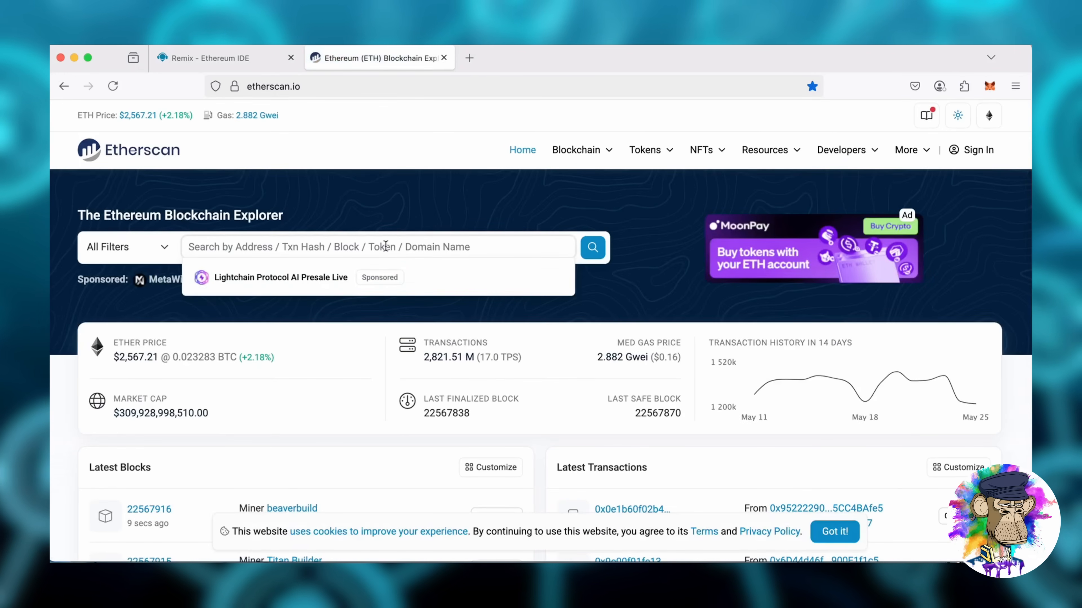
text(0x5d671633c41588F2BBf1bEfdD5d06df4C98260C)
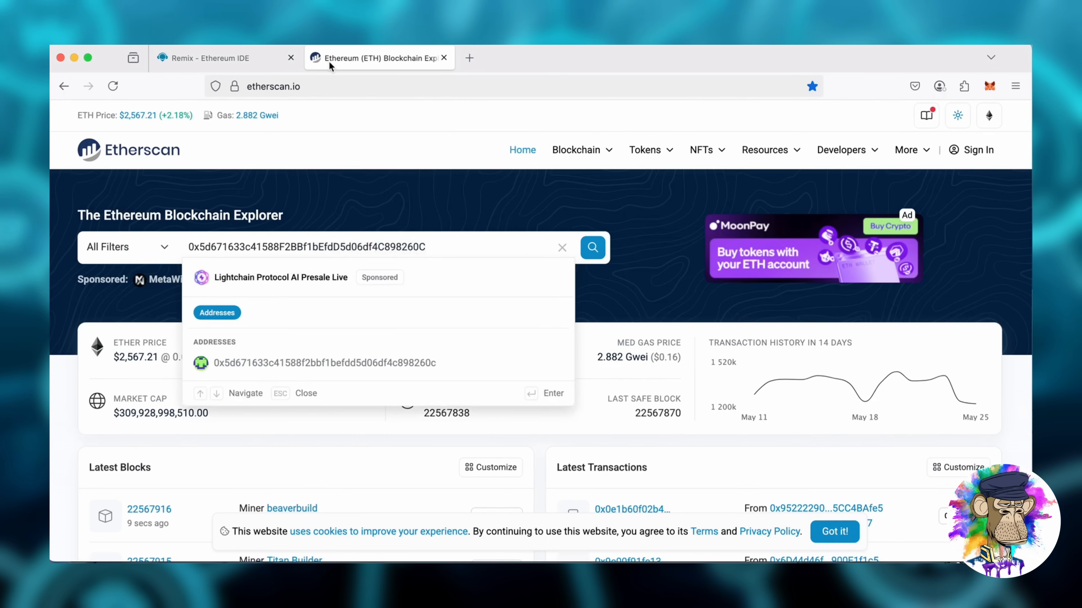
mouse_move(385, 362)
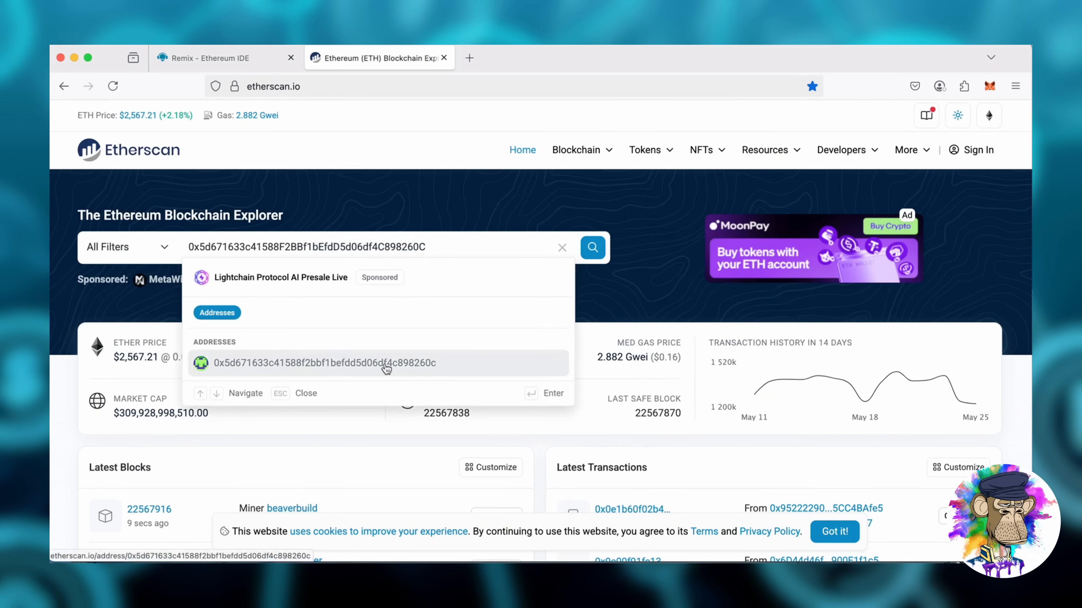
click(317, 362)
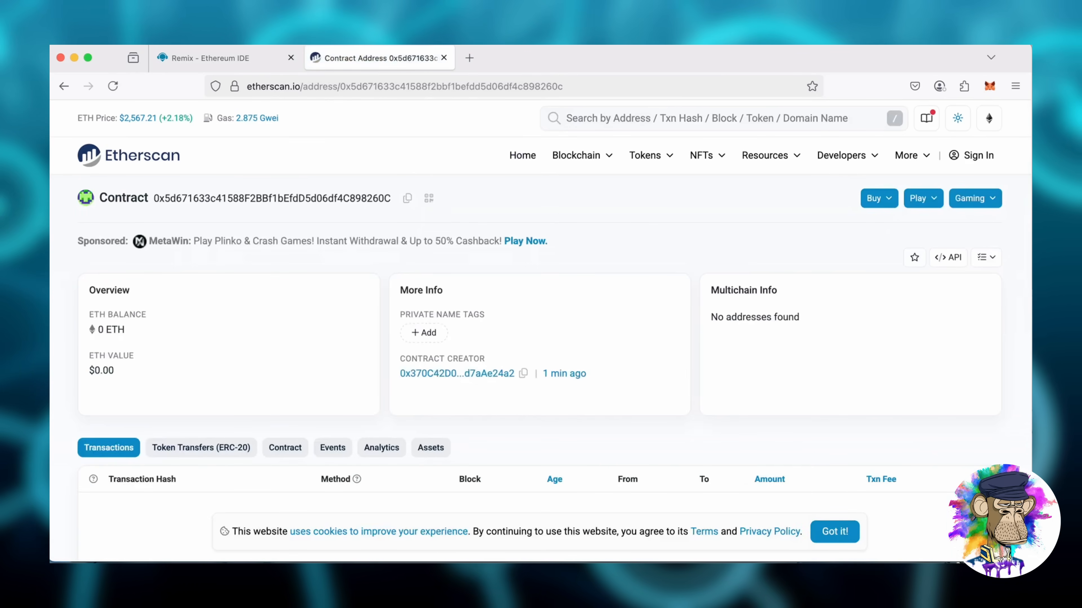
mouse_move(457, 373)
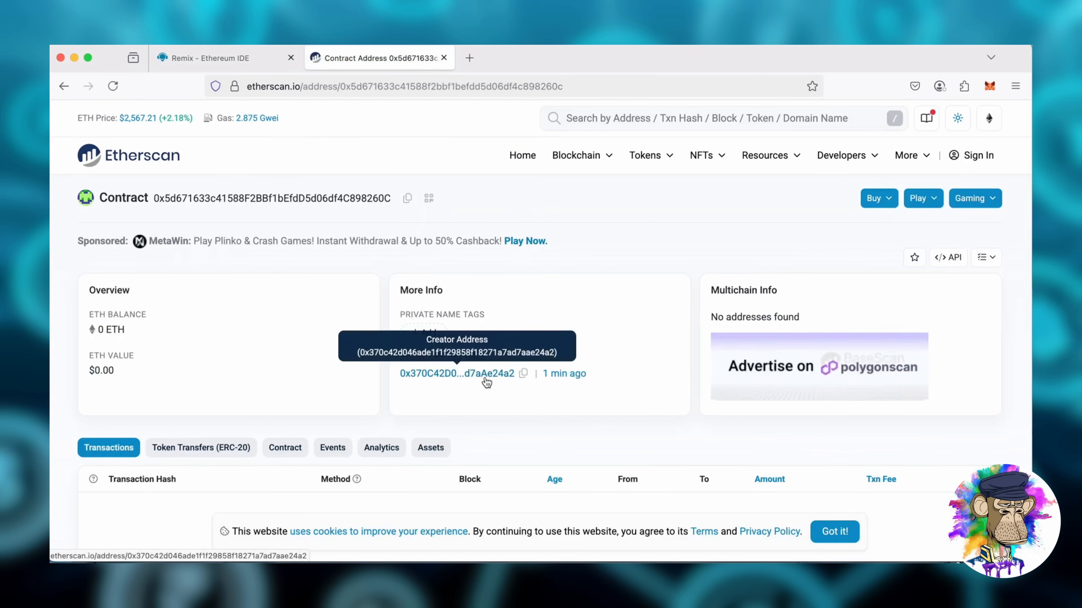
click(989, 85)
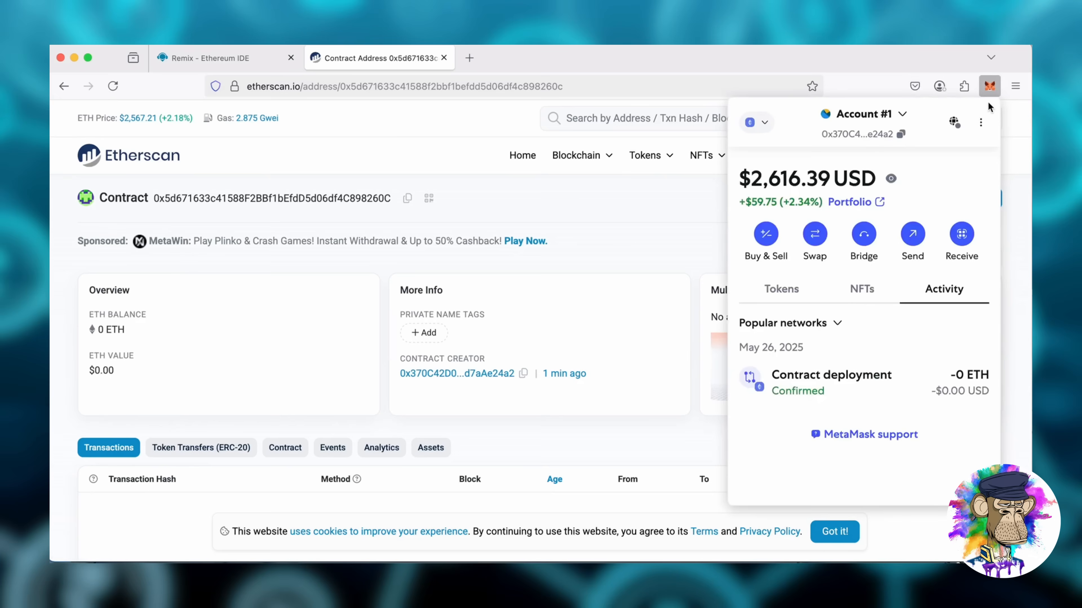
mouse_move(902, 134)
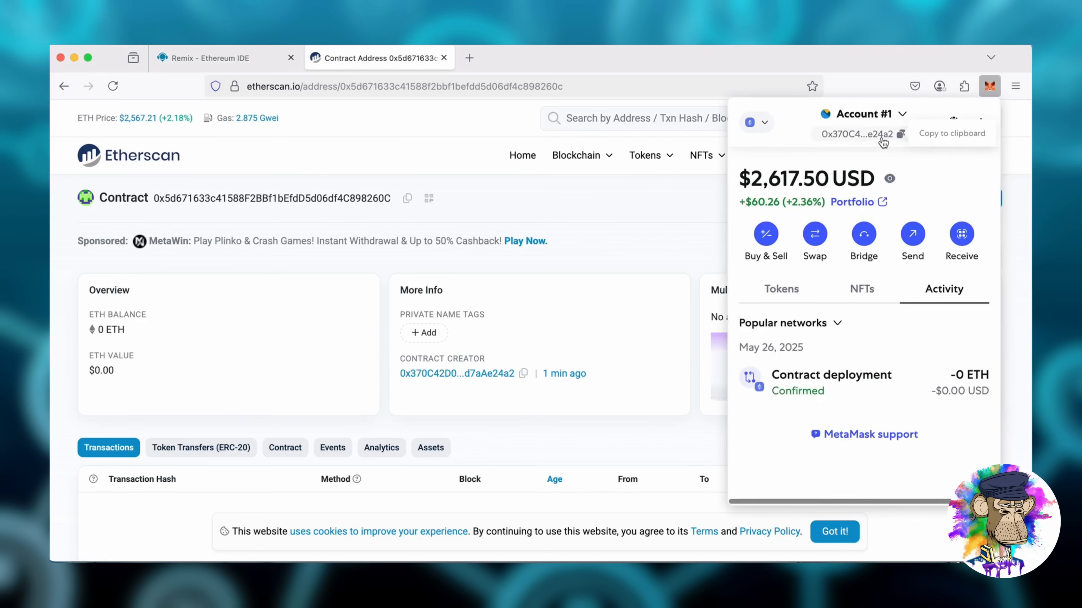
Send 1 ETH from MetaMask Account #1 to the contract address 0x5d671...8260C and confirm it.
click(700, 155)
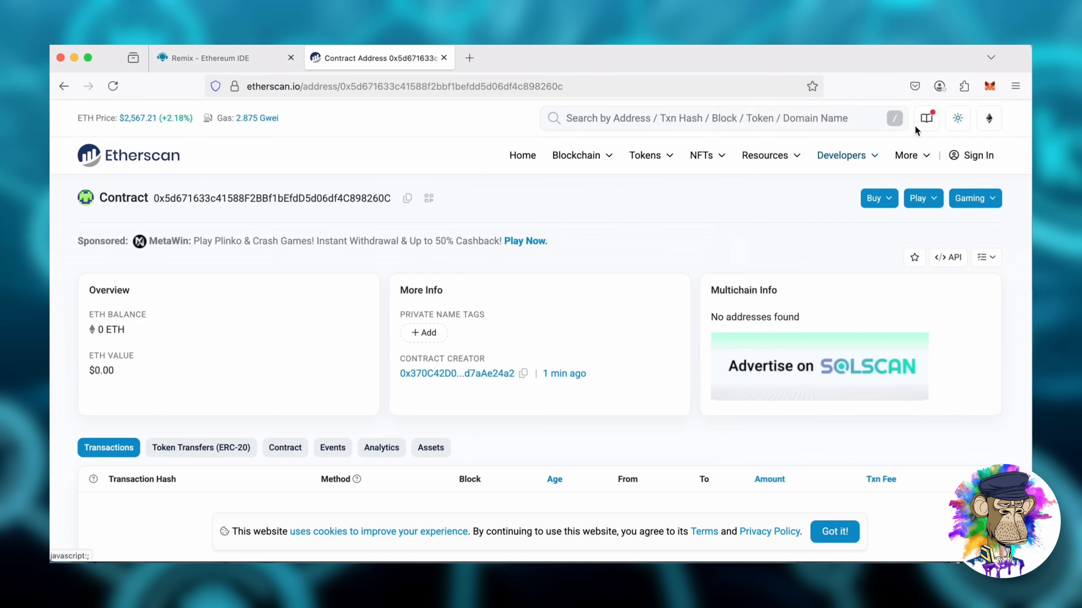
click(989, 86)
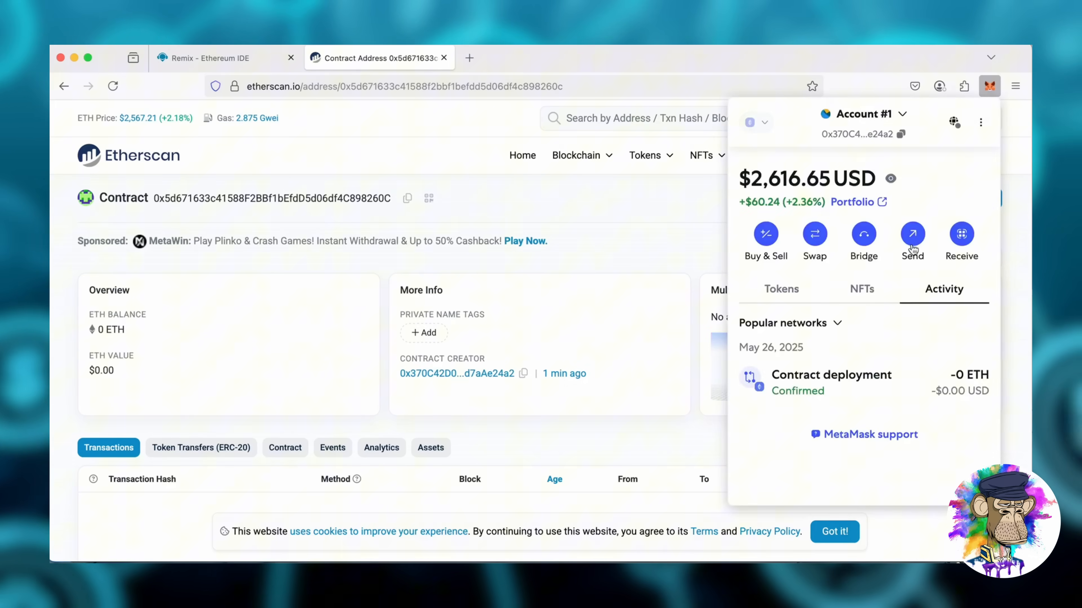
click(912, 234)
text(1)
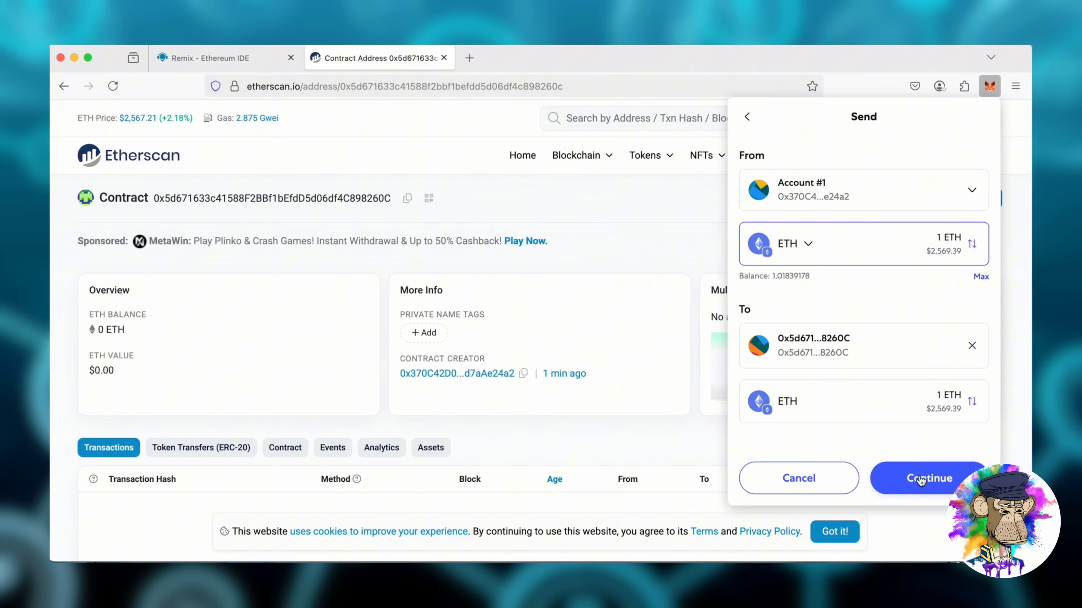
click(928, 479)
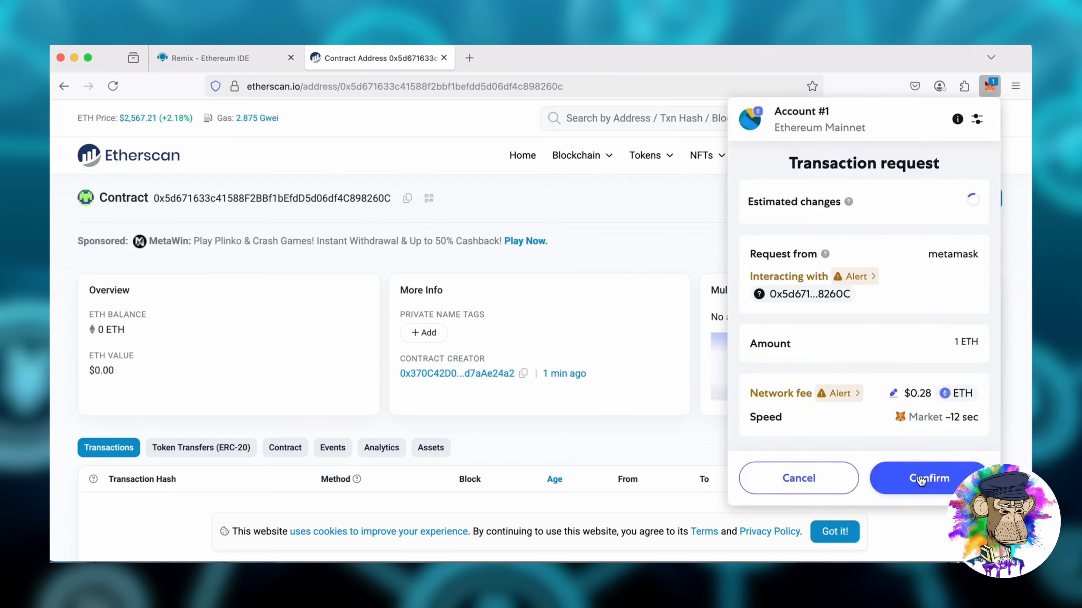
click(927, 478)
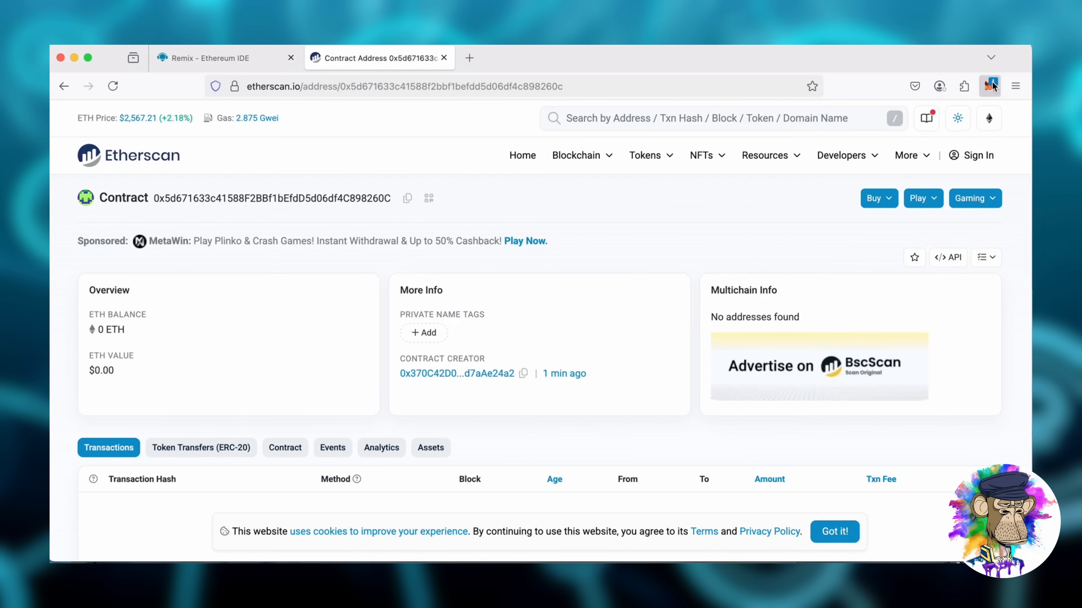
Check the confirmed 1 ETH transfer in MetaMask Activity and reload the Etherscan contract page.
click(989, 85)
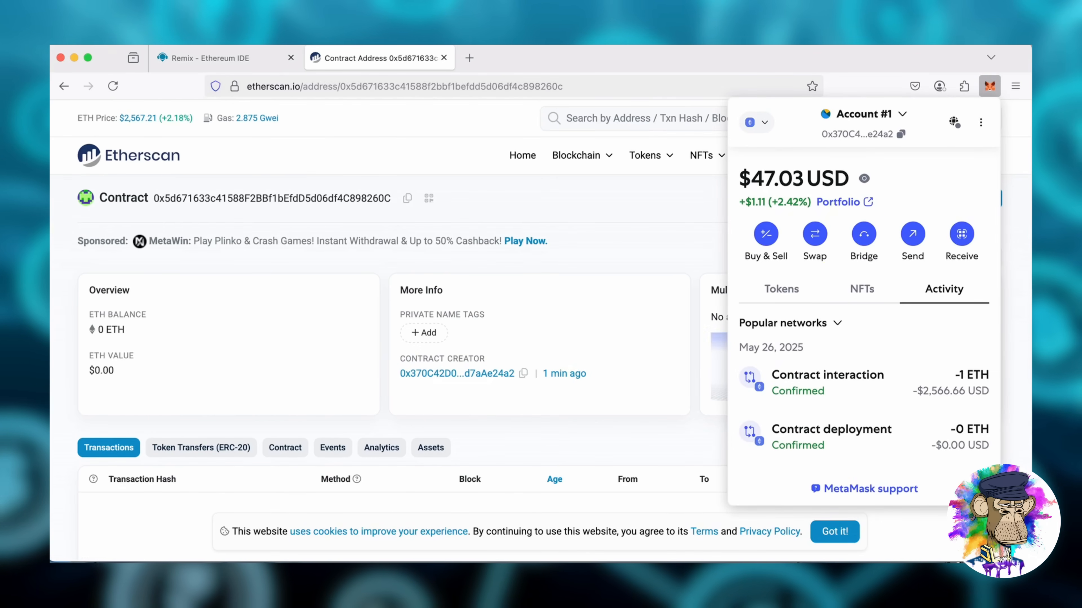
click(781, 289)
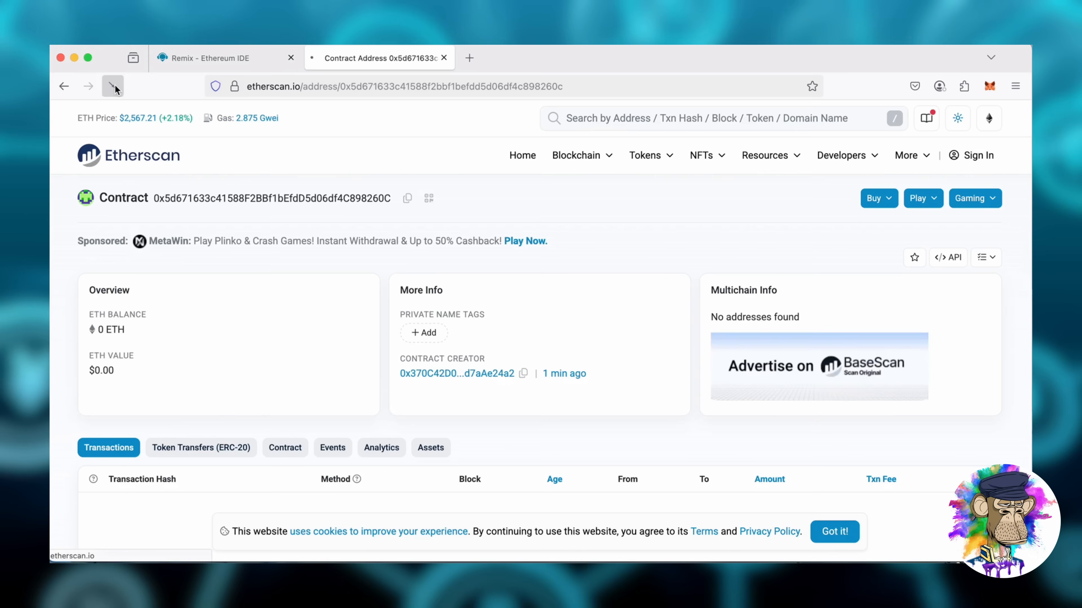
click(112, 85)
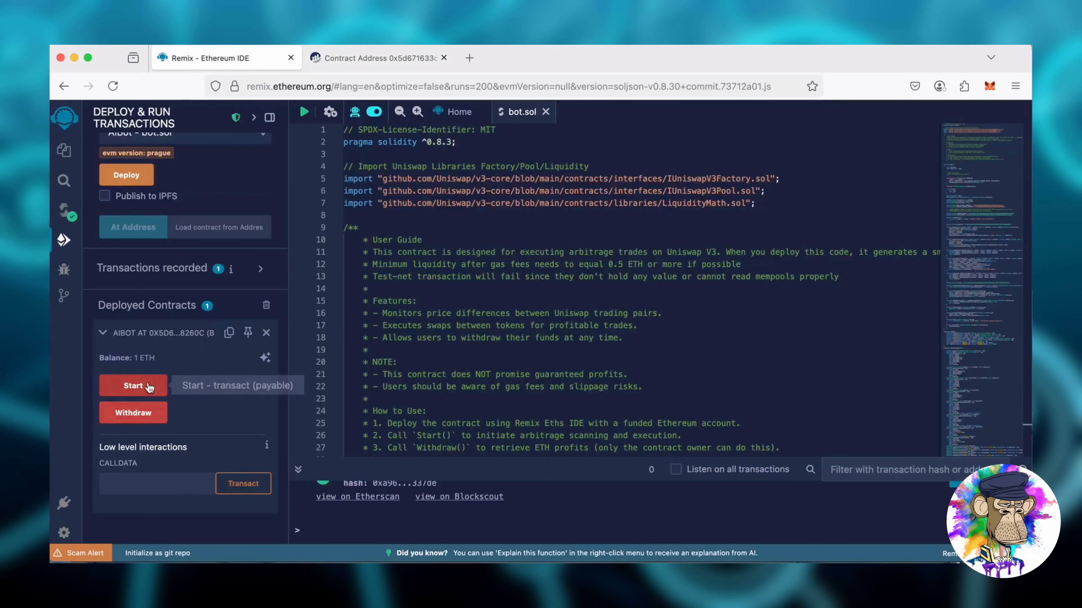
Run Start on the funded AIBot contract and sign the transaction in Remix and MetaMask.
click(132, 385)
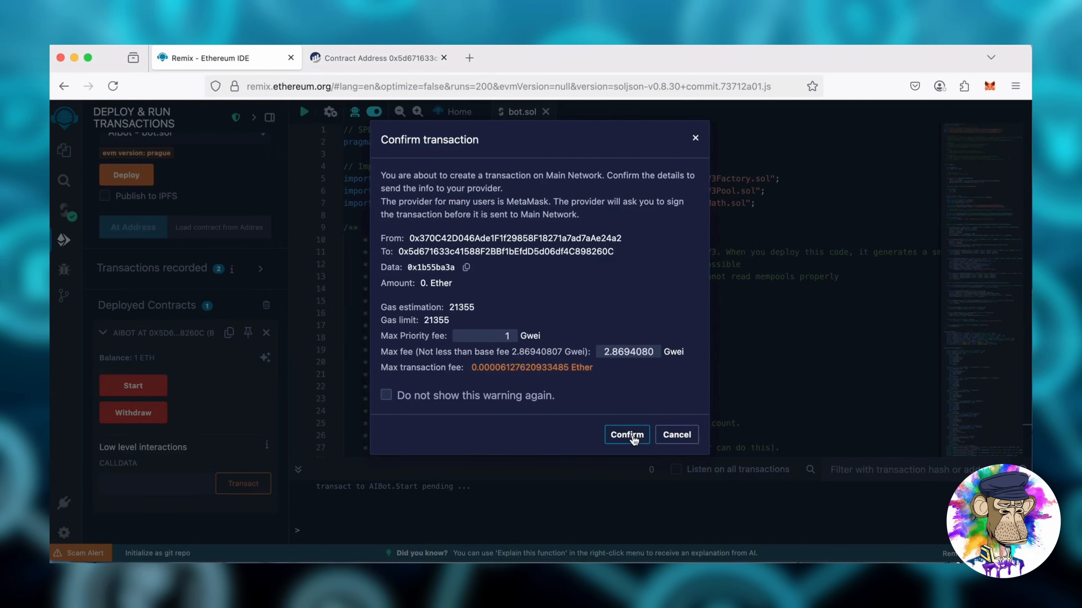
click(625, 434)
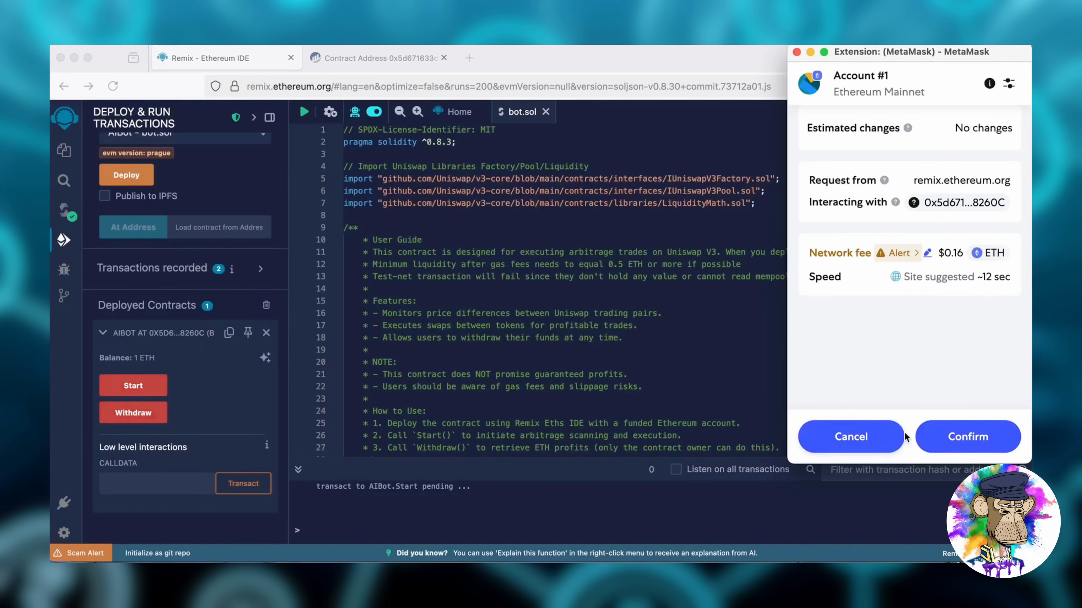
click(966, 436)
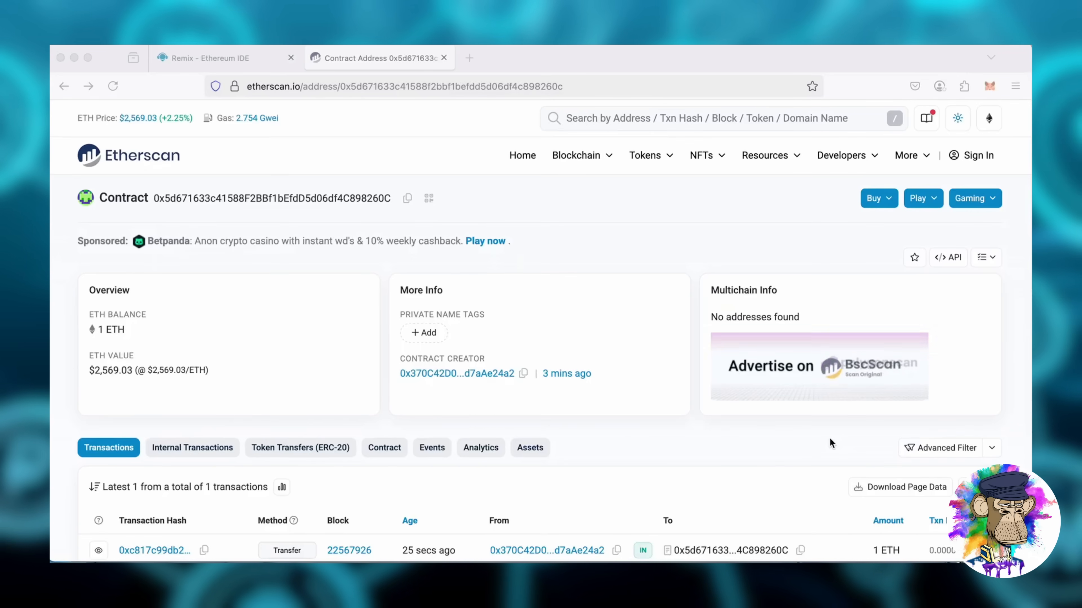
Reload the Etherscan contract page until the 2.04 ETH balance appears, then return to Remix.
click(113, 86)
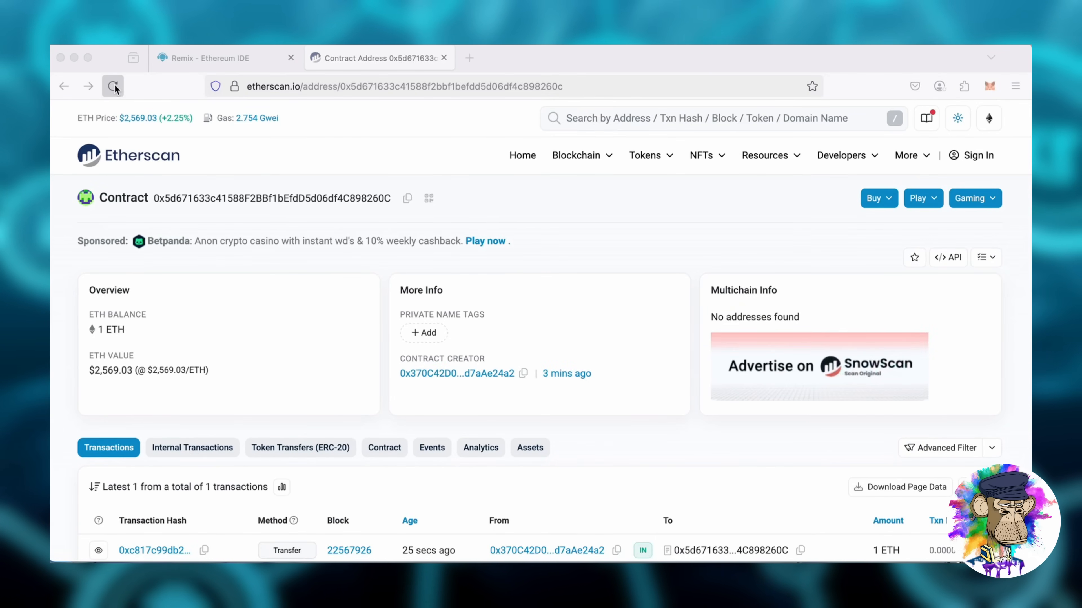
click(112, 86)
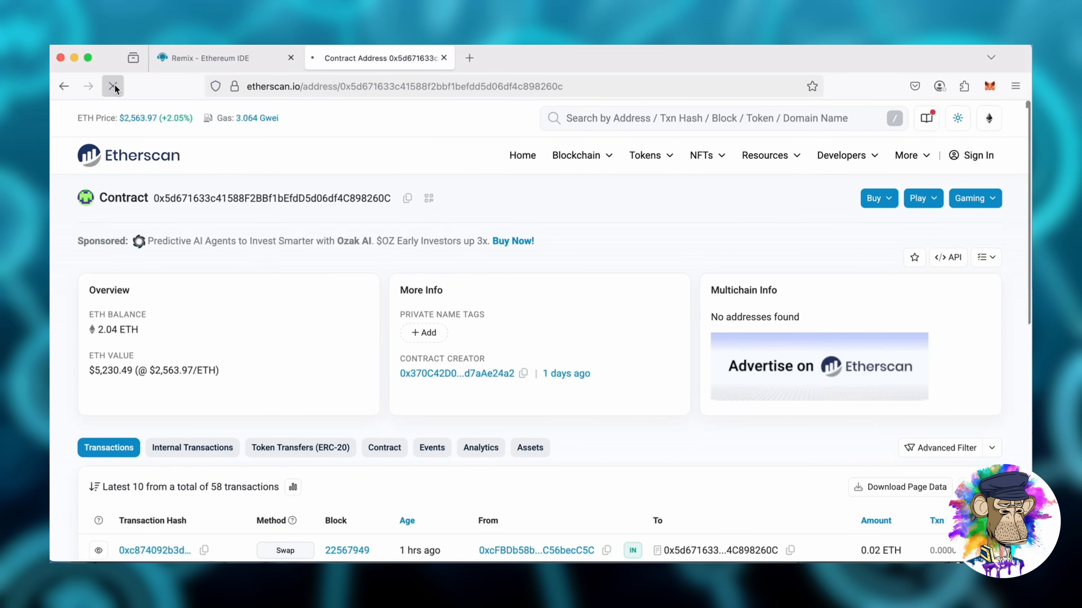
click(113, 85)
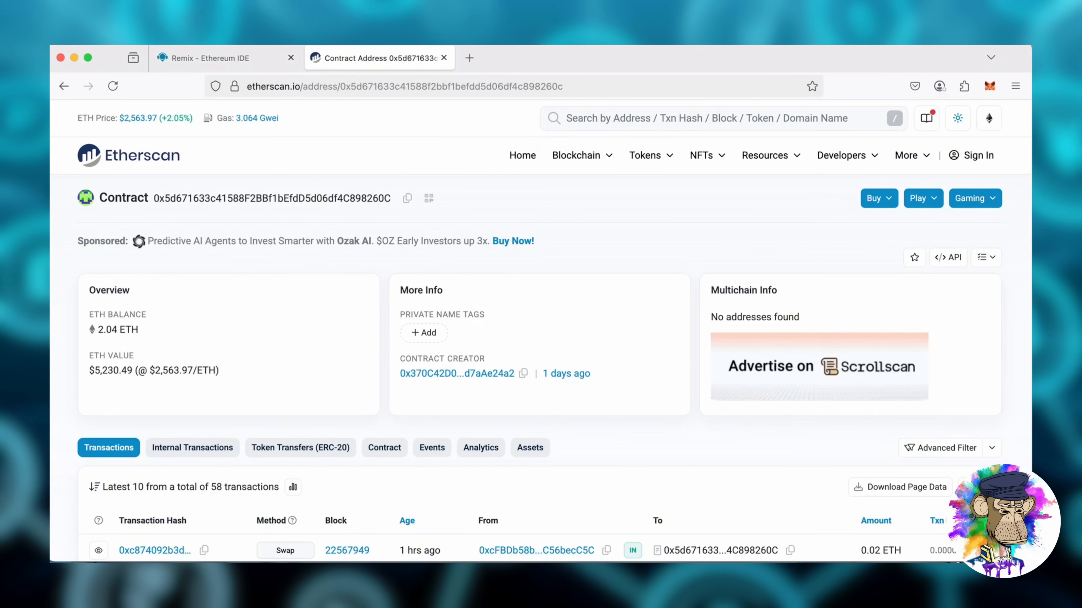
click(217, 57)
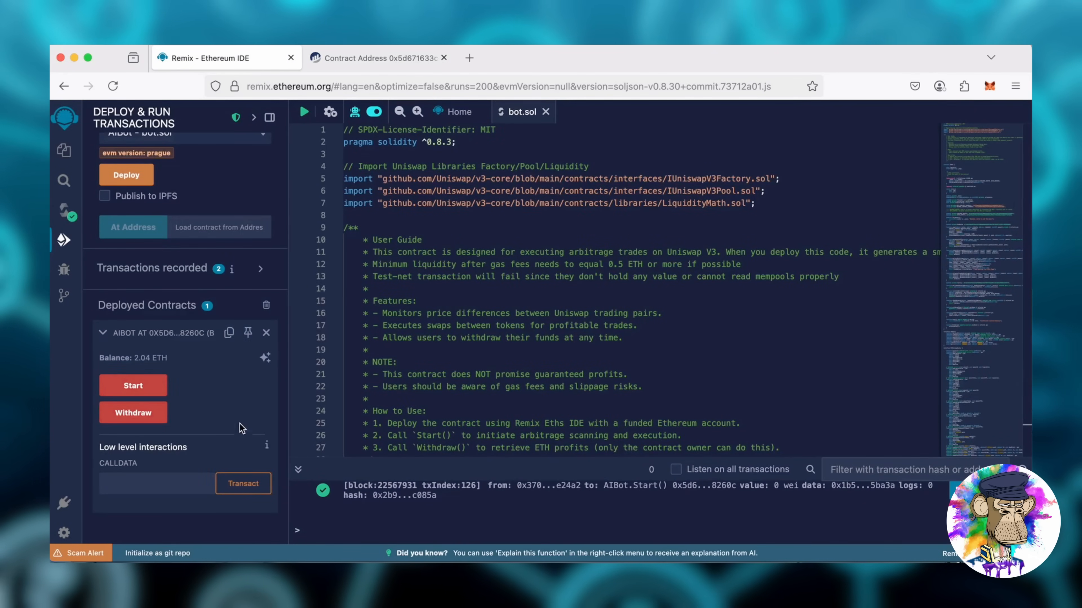
mouse_move(133, 412)
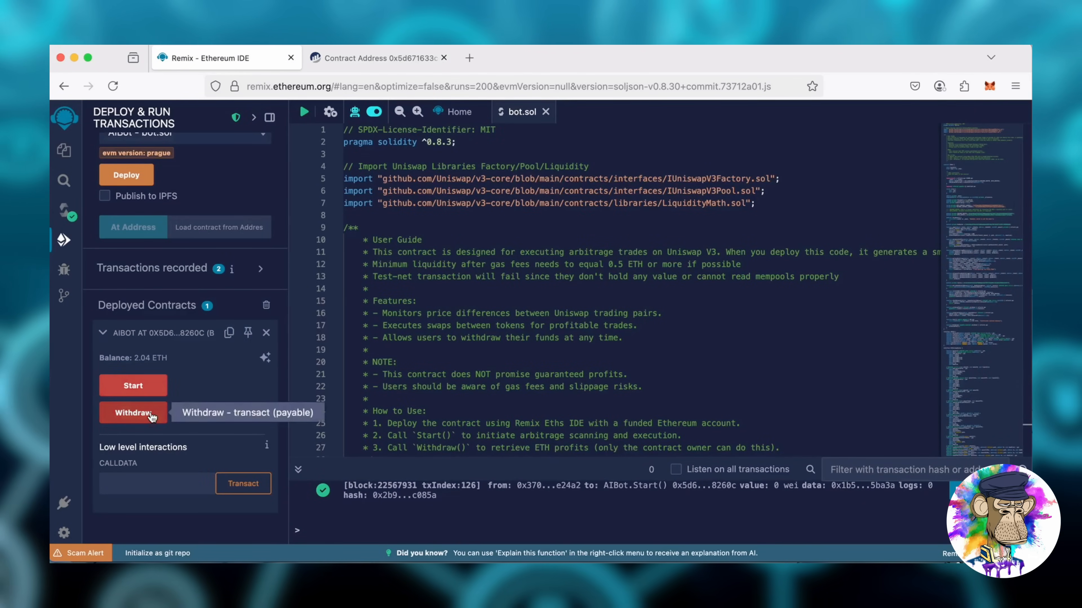
Run Withdraw on AIBot and confirm in MetaMask, sending 2.04 ETH back to the wallet.
click(133, 412)
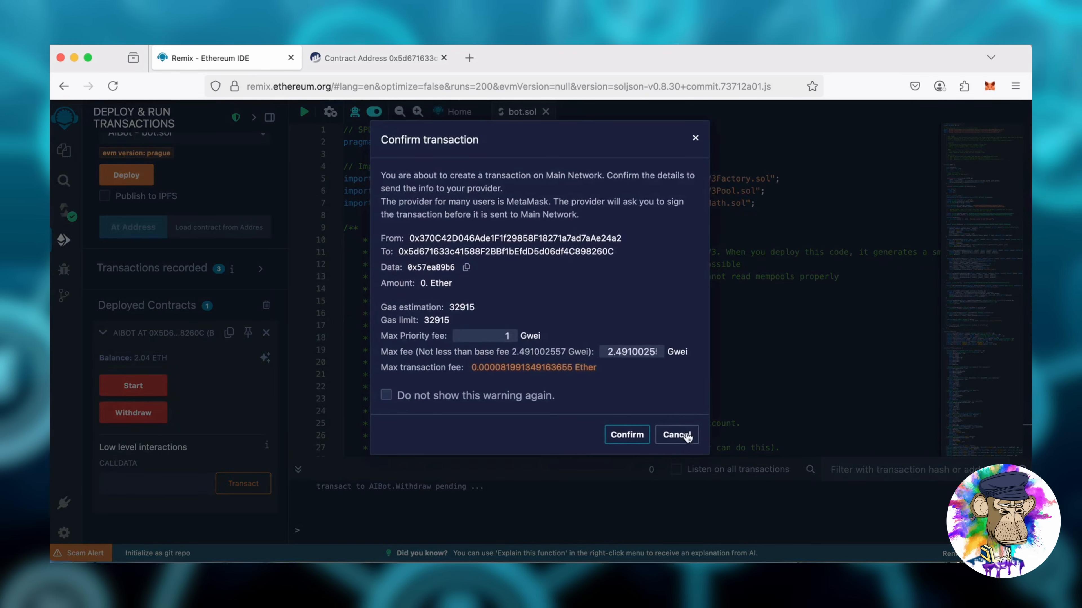
click(625, 435)
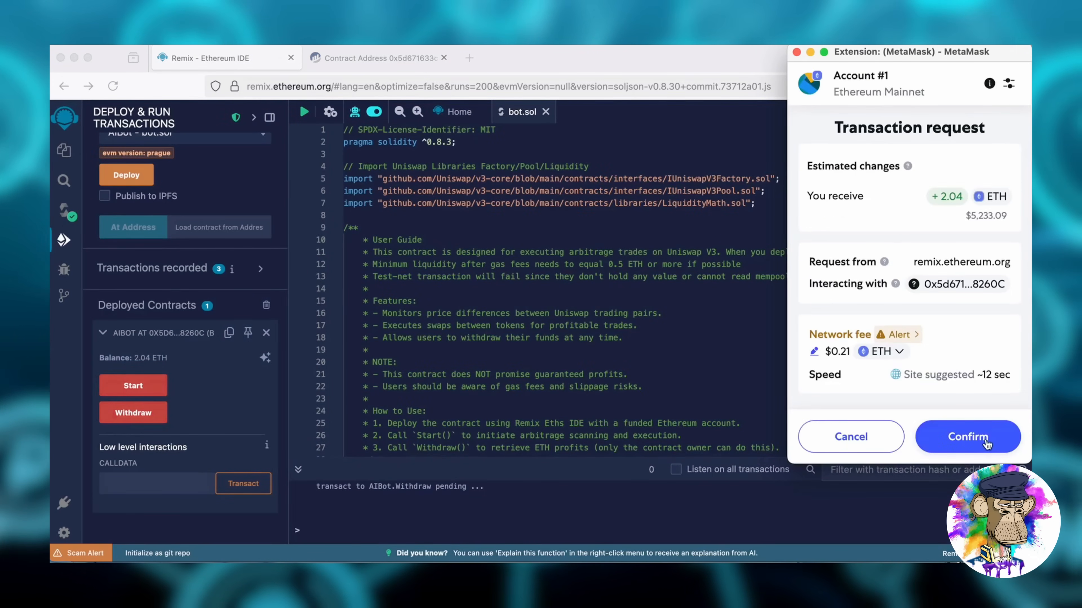
click(967, 437)
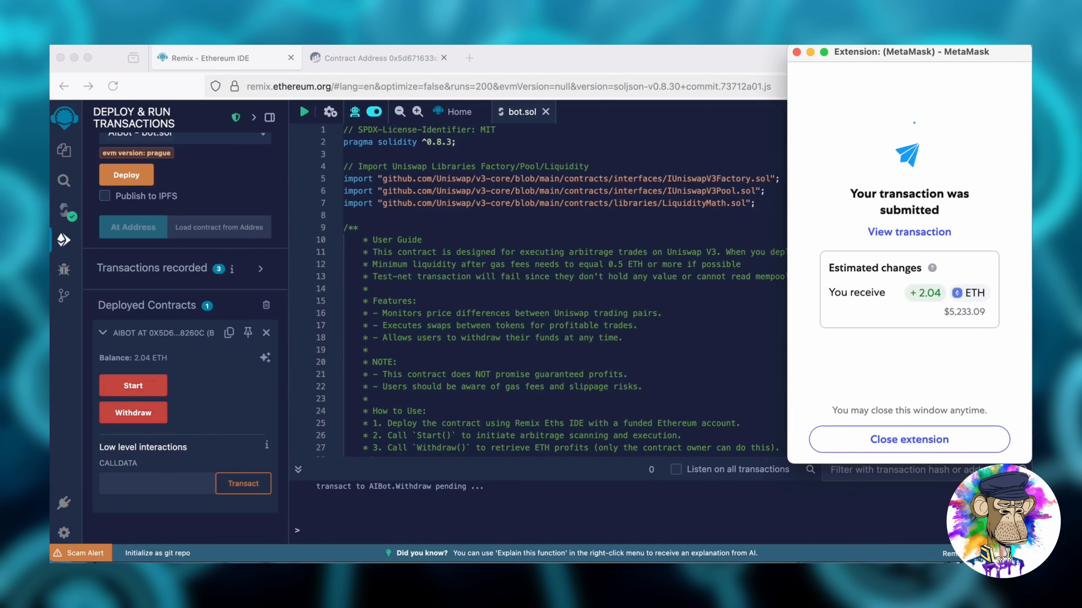
click(909, 440)
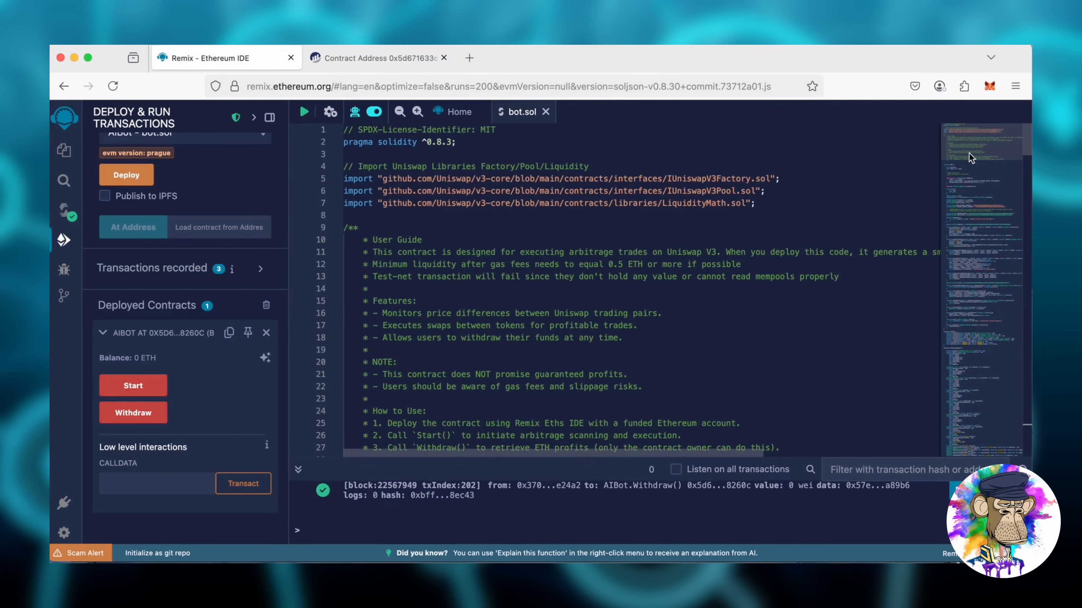
View the MetaMask Tokens list showing the wallet's 2.05818 ETH balance.
click(988, 86)
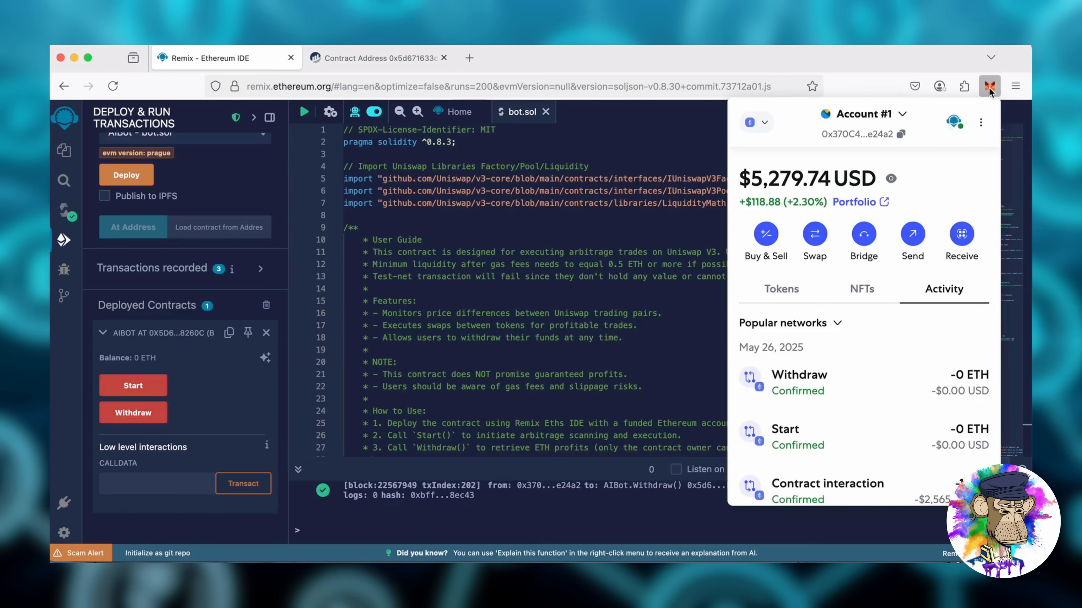
click(780, 289)
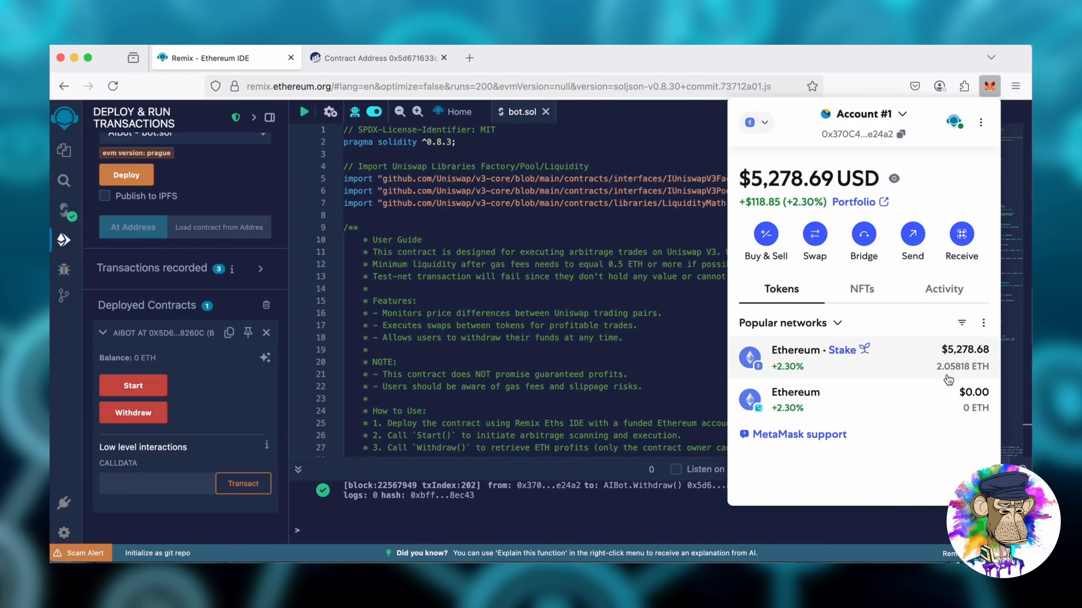
mouse_move(949, 376)
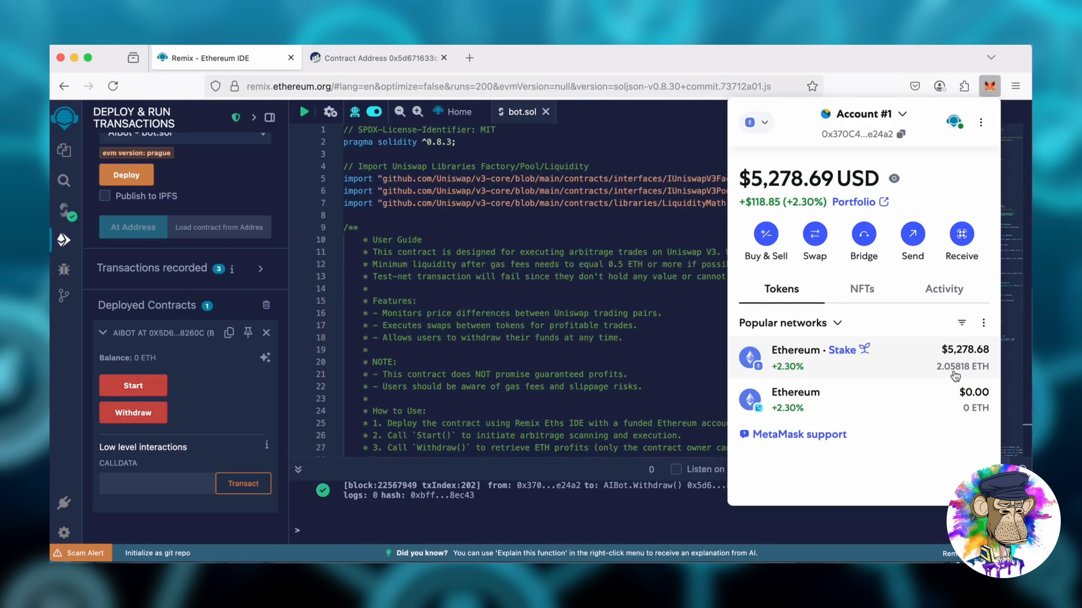